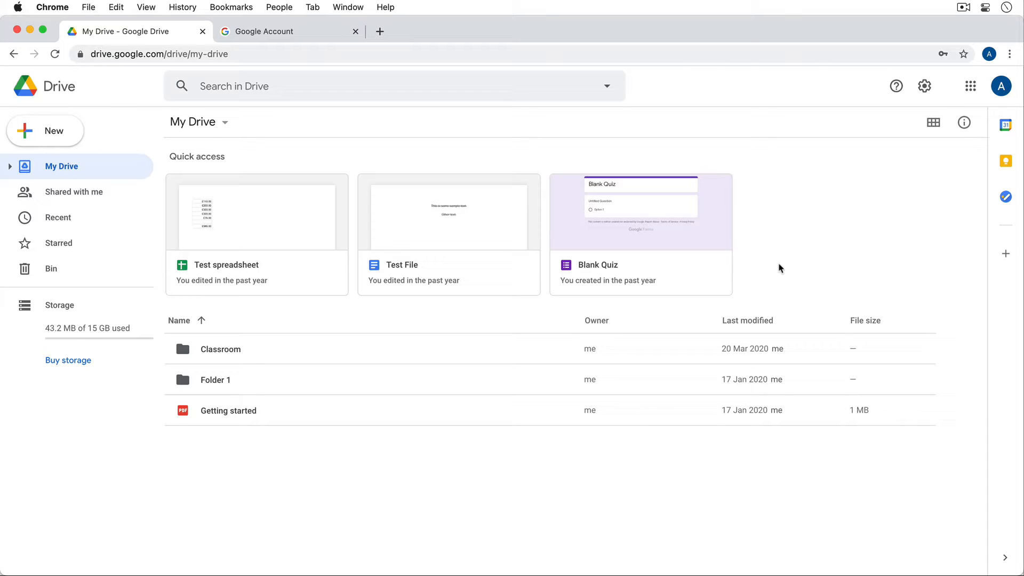
{"action": "mouse_move", "coordinate": [364, 356]}
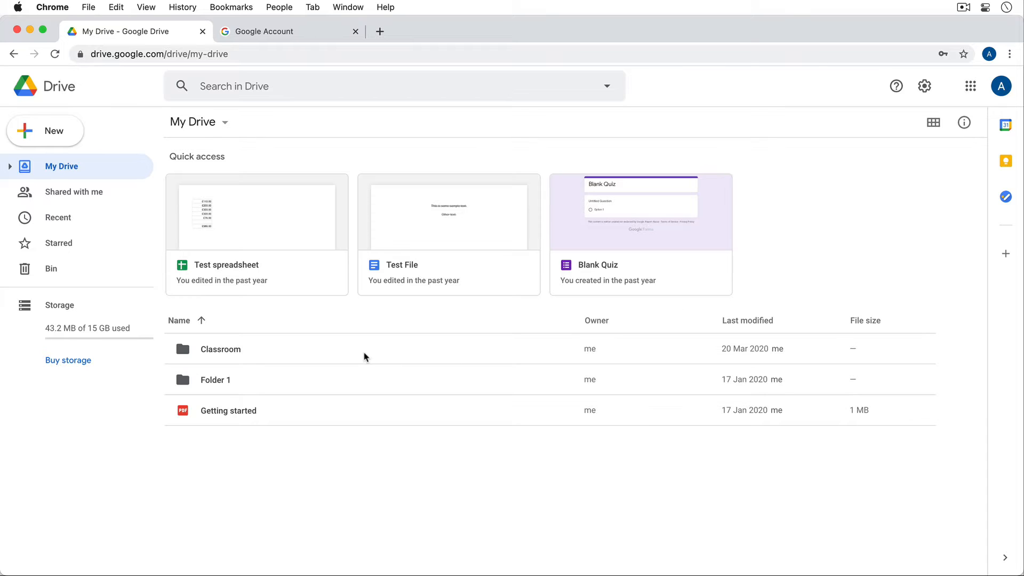
- Select the Classroom folder in My Drive
{"action": "left_click", "coordinate": [219, 349]}
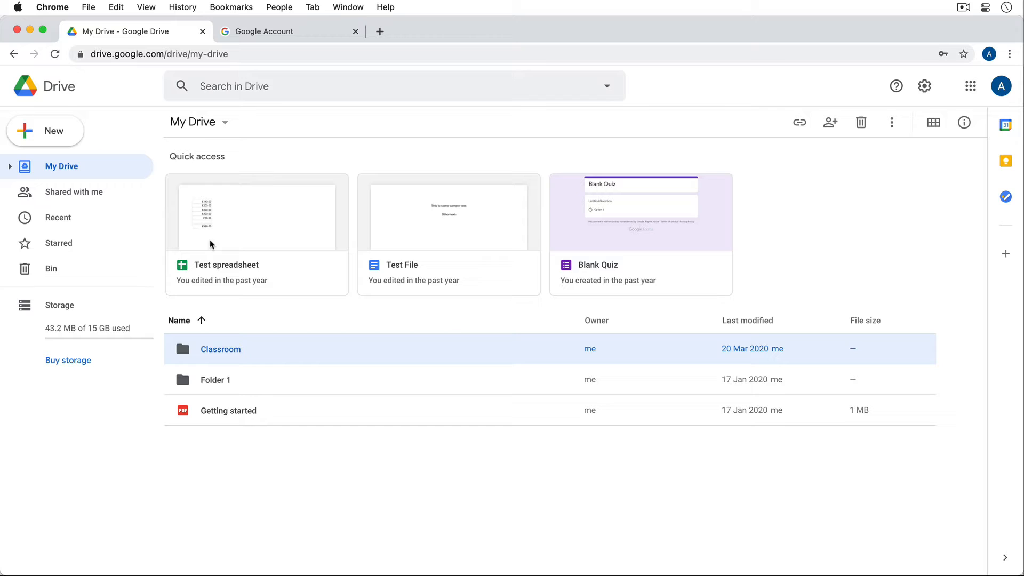
{"action": "mouse_move", "coordinate": [58, 179]}
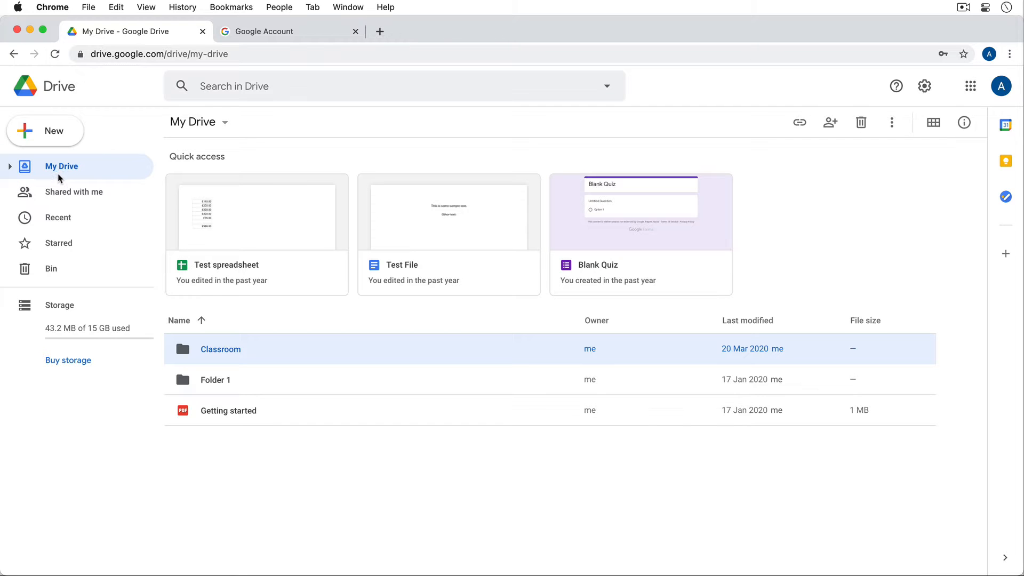
{"action": "mouse_move", "coordinate": [161, 66]}
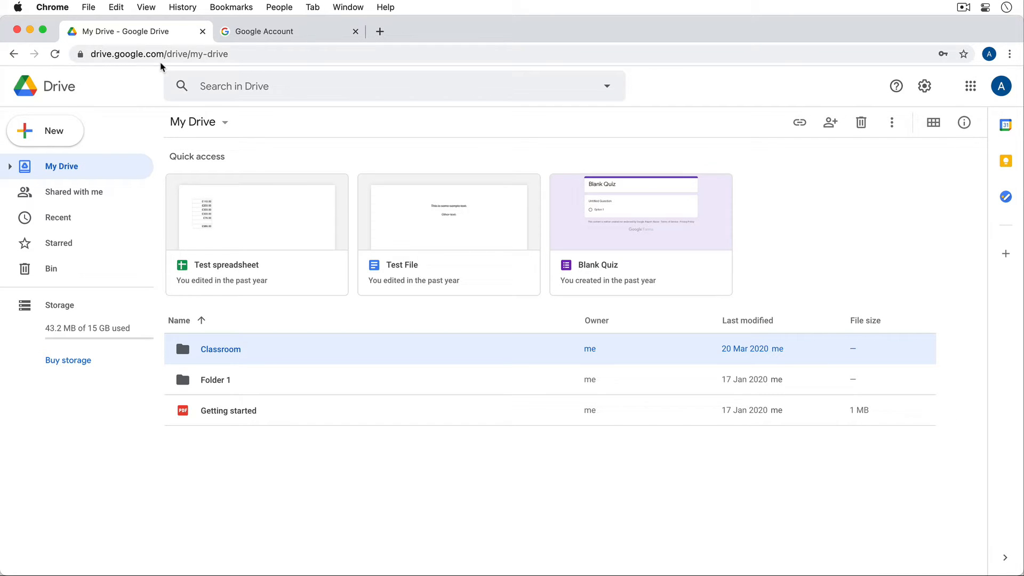
{"action": "mouse_move", "coordinate": [266, 377]}
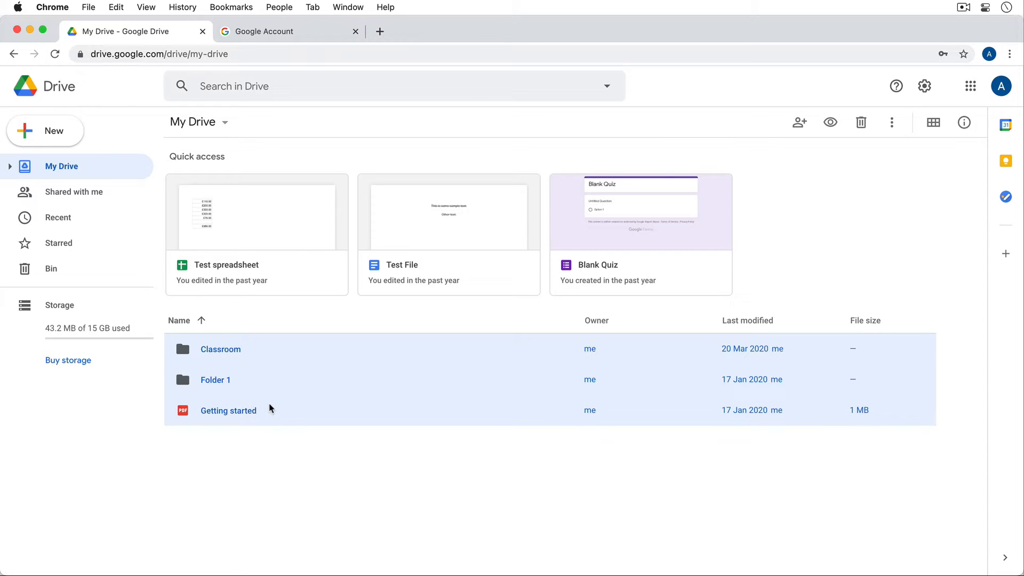
{"action": "mouse_move", "coordinate": [333, 388]}
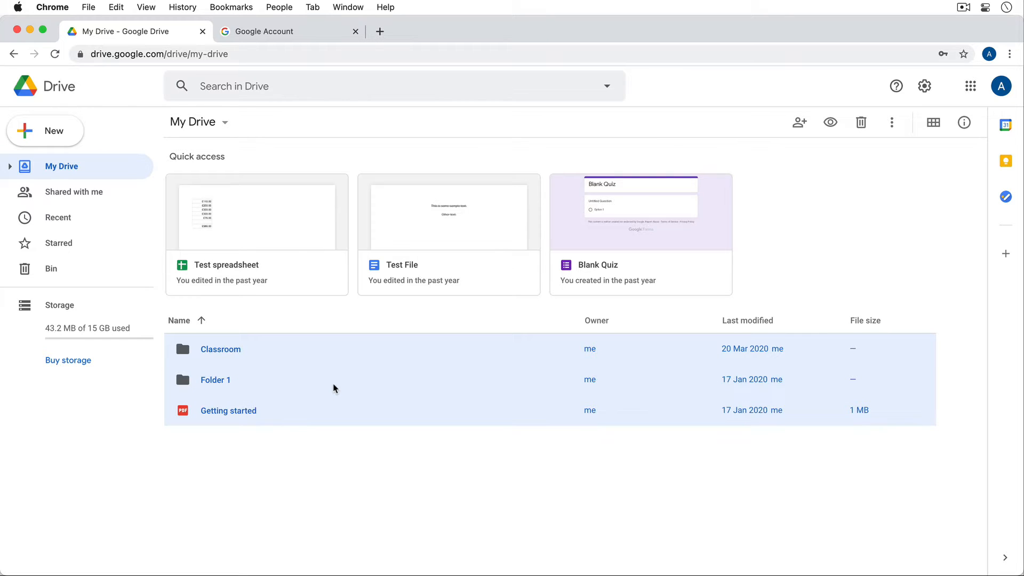
{"action": "mouse_move", "coordinate": [331, 382]}
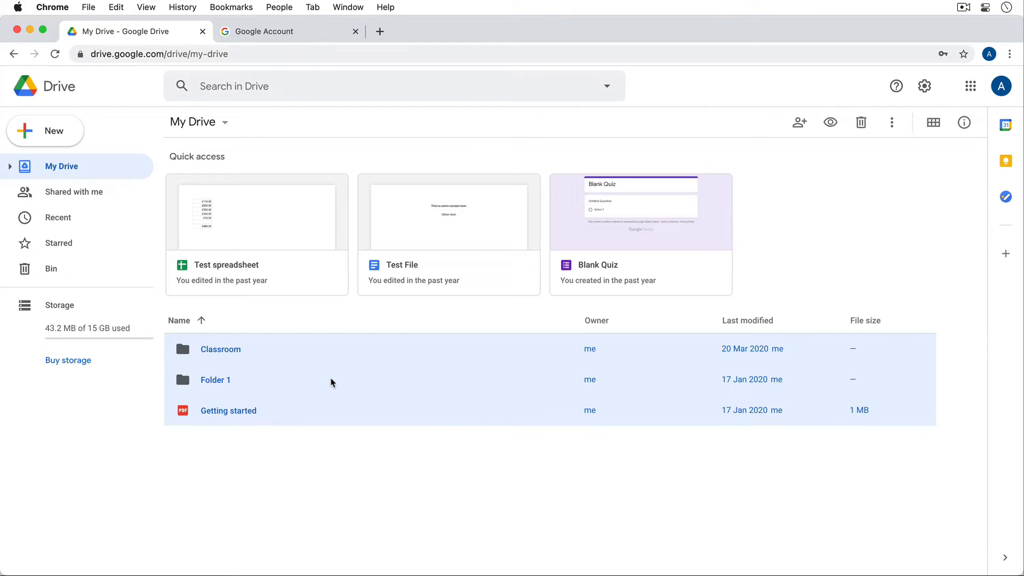
- Download the three selected items as one drive-download zip, then clear the selection
{"action": "right_click", "coordinate": [449, 215]}
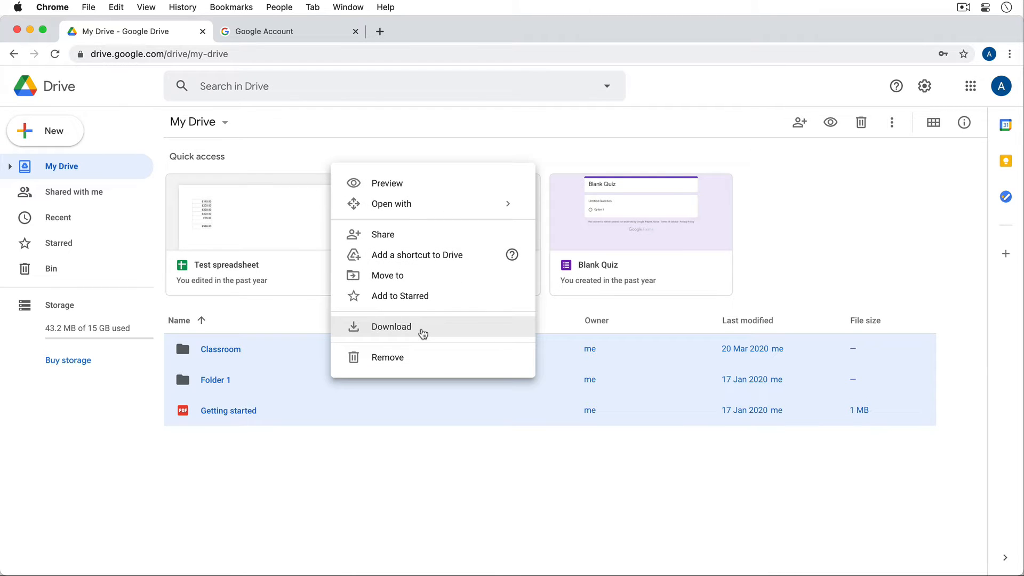
{"action": "left_click", "coordinate": [391, 327]}
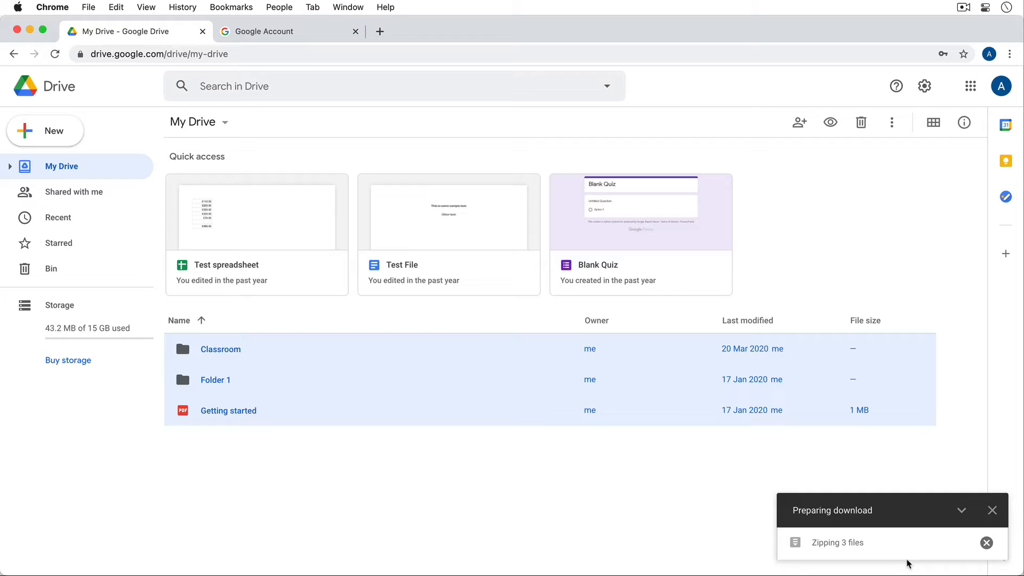
{"action": "mouse_move", "coordinate": [834, 553]}
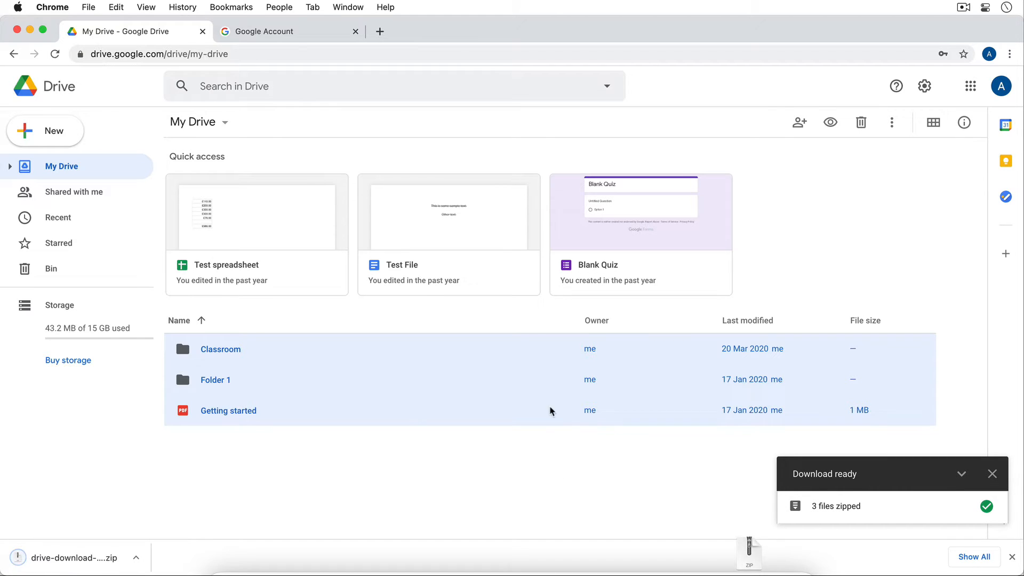
{"action": "mouse_move", "coordinate": [444, 449]}
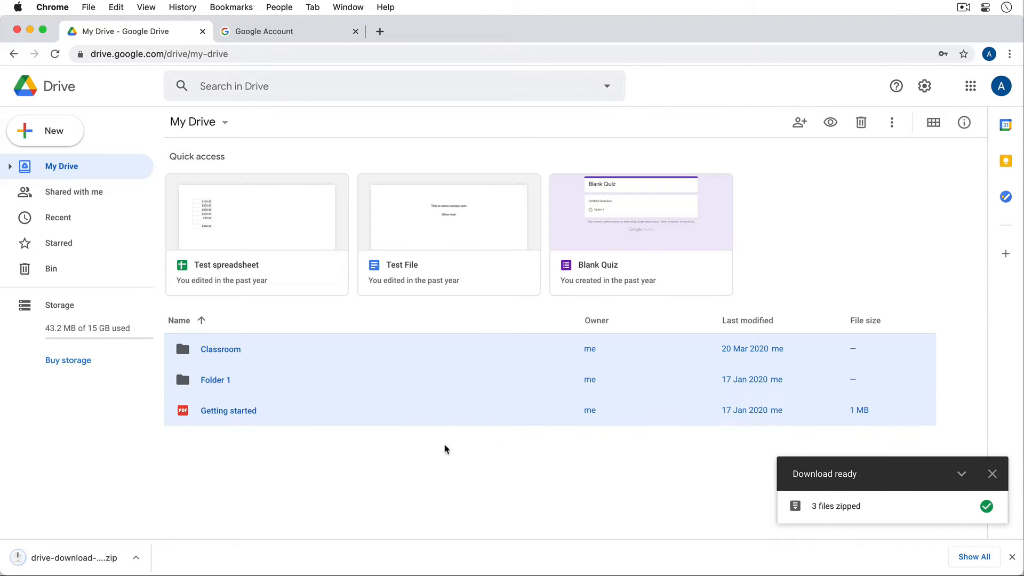
{"action": "left_click", "coordinate": [991, 474]}
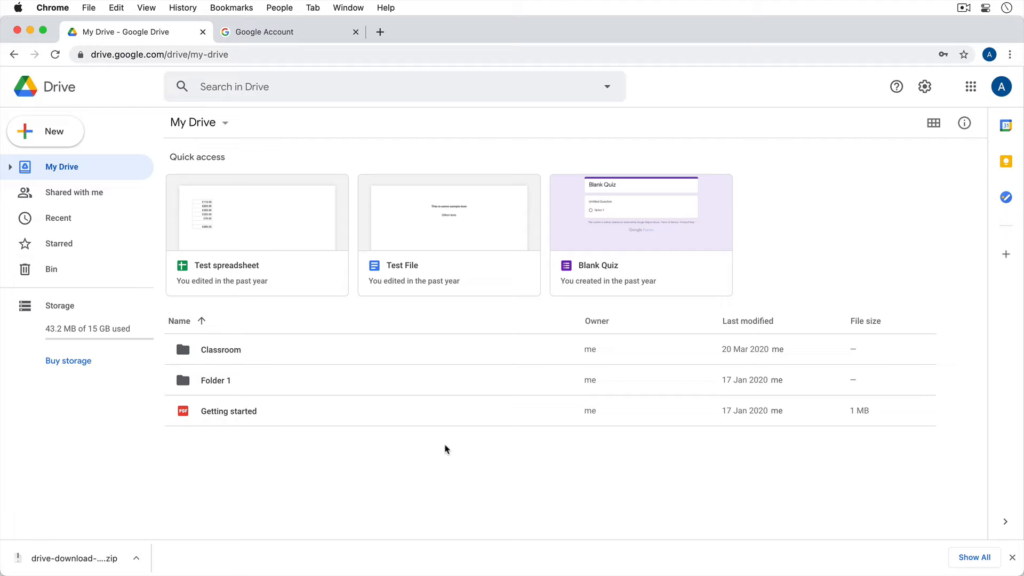
{"action": "mouse_move", "coordinate": [437, 458]}
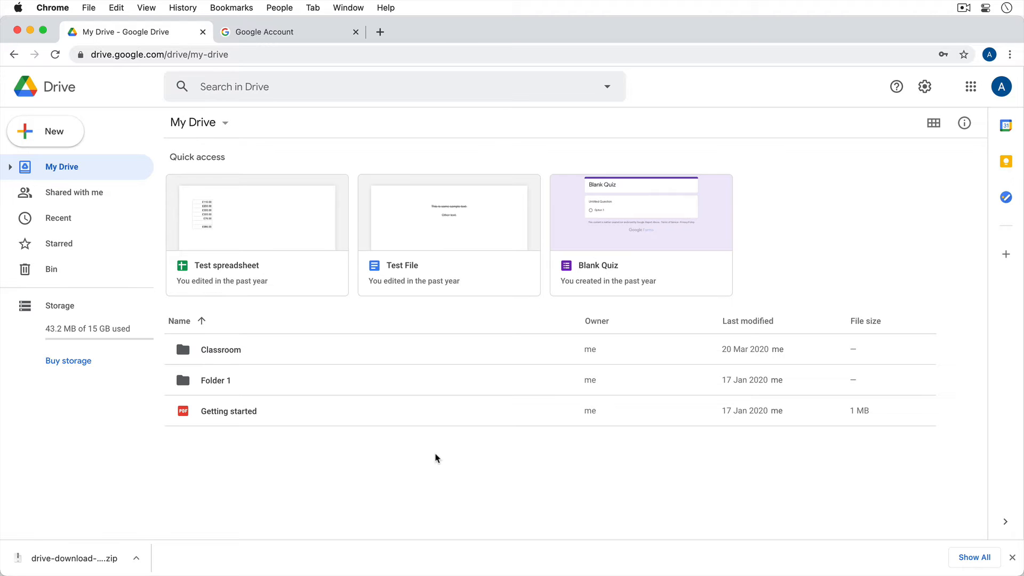
- Go to Google Account's Data & personalisation page and scroll to Download your data
{"action": "left_click", "coordinate": [274, 31]}
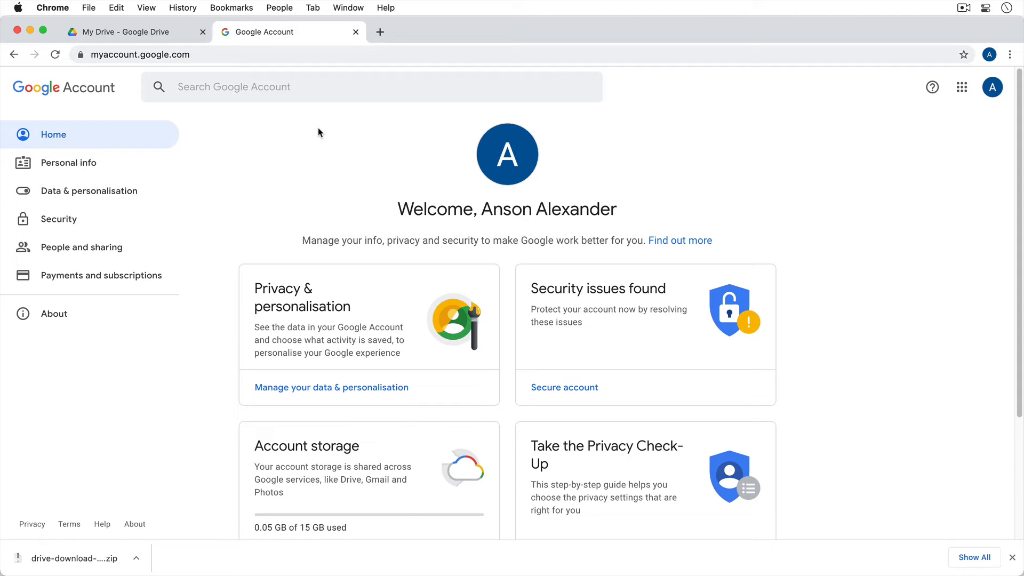
{"action": "mouse_move", "coordinate": [124, 200]}
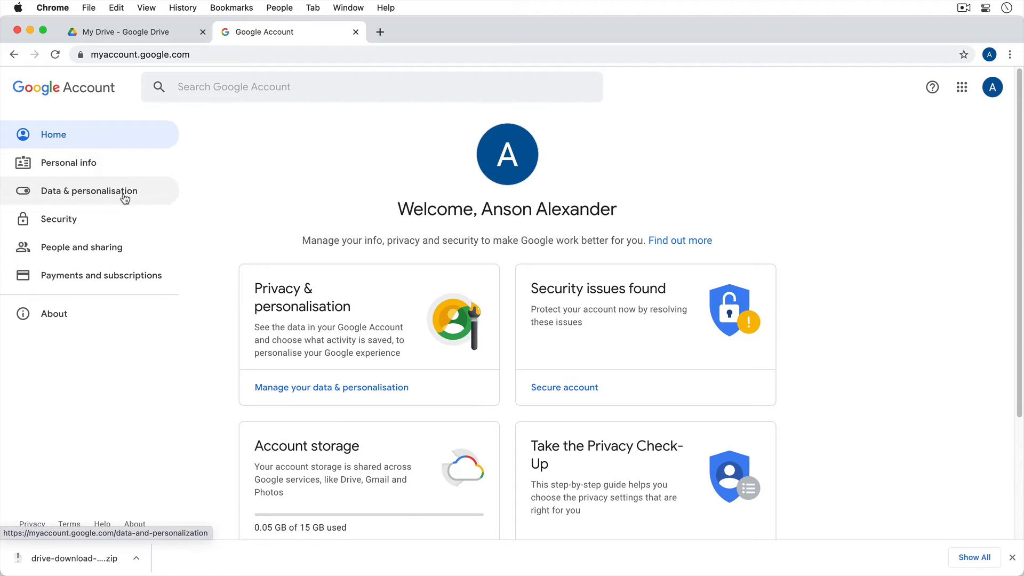
{"action": "left_click", "coordinate": [89, 191]}
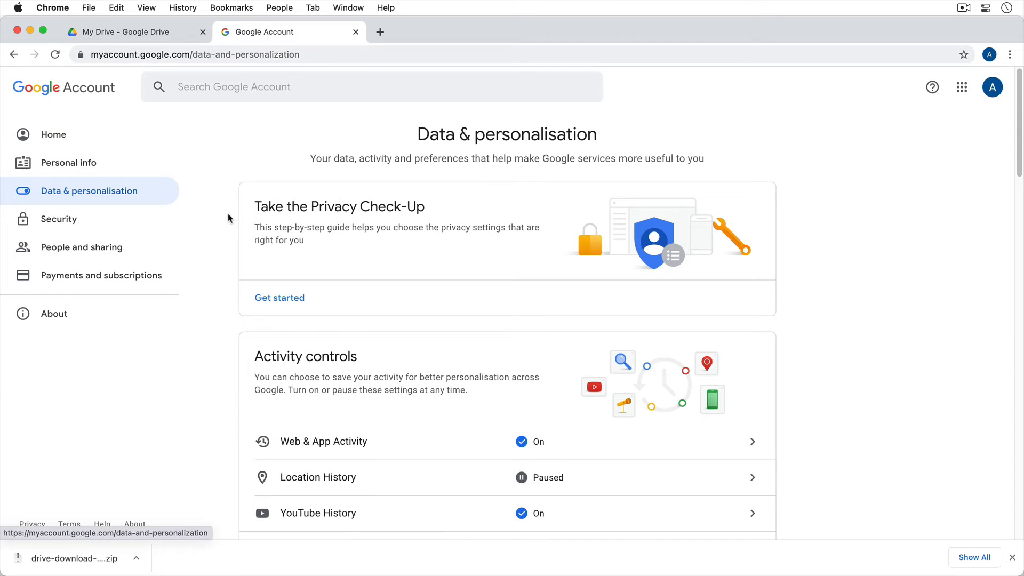
{"action": "scroll", "scroll_direction": "down", "scroll_amount": 3}
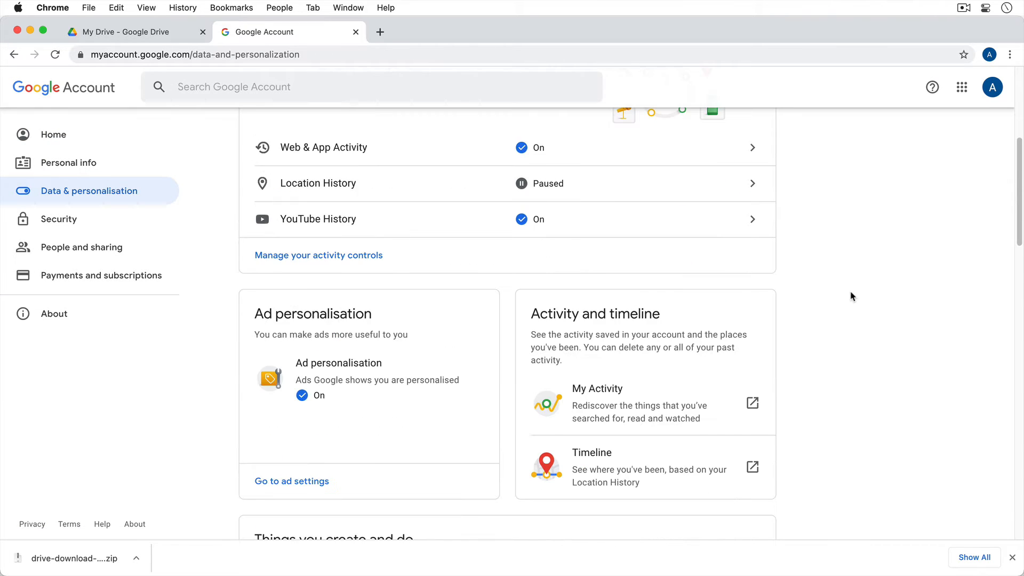
{"action": "scroll", "scroll_direction": "down", "scroll_amount": 3}
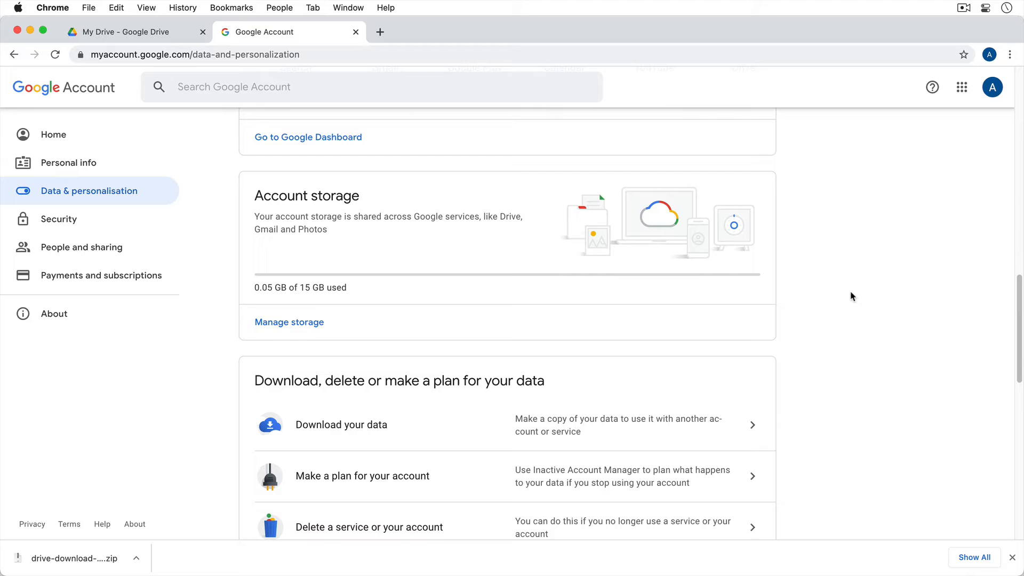
{"action": "scroll", "scroll_direction": "down", "scroll_amount": 3}
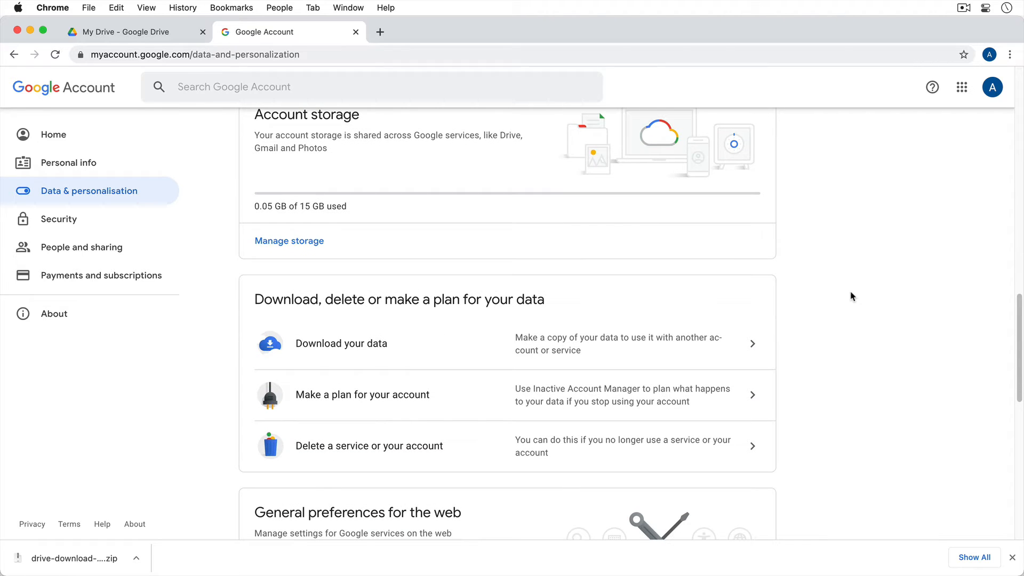
{"action": "mouse_move", "coordinate": [608, 338]}
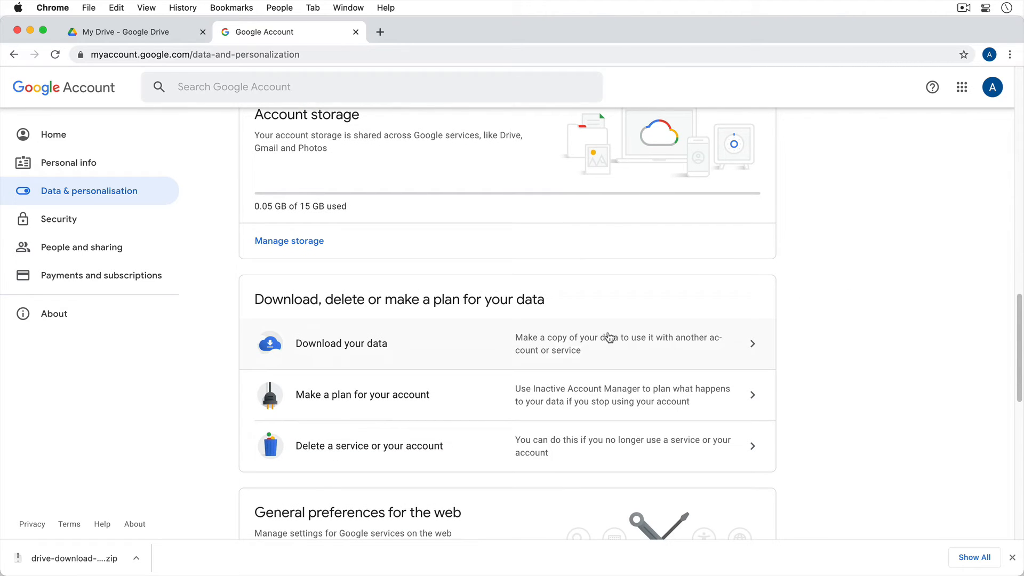
{"action": "mouse_move", "coordinate": [429, 357]}
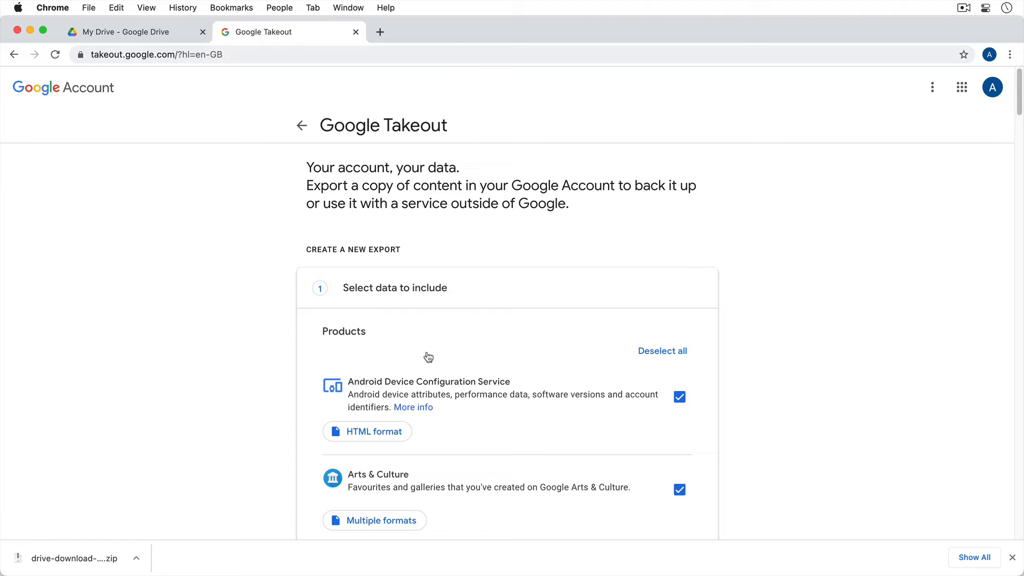
{"action": "mouse_move", "coordinate": [839, 313]}
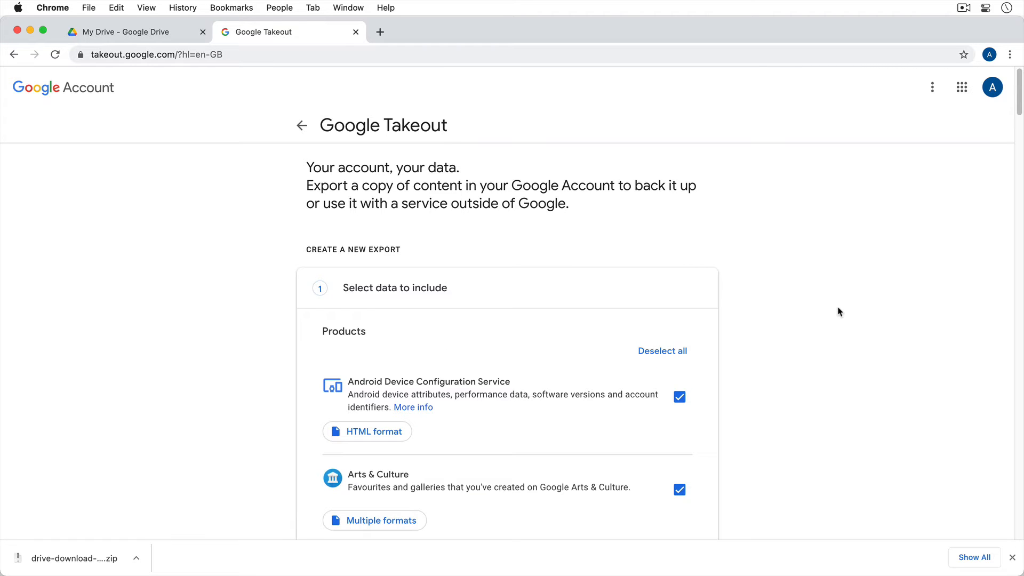
- Deselect all products in Google Takeout and scroll the list down to Drive
{"action": "scroll", "scroll_direction": "down", "scroll_amount": 3}
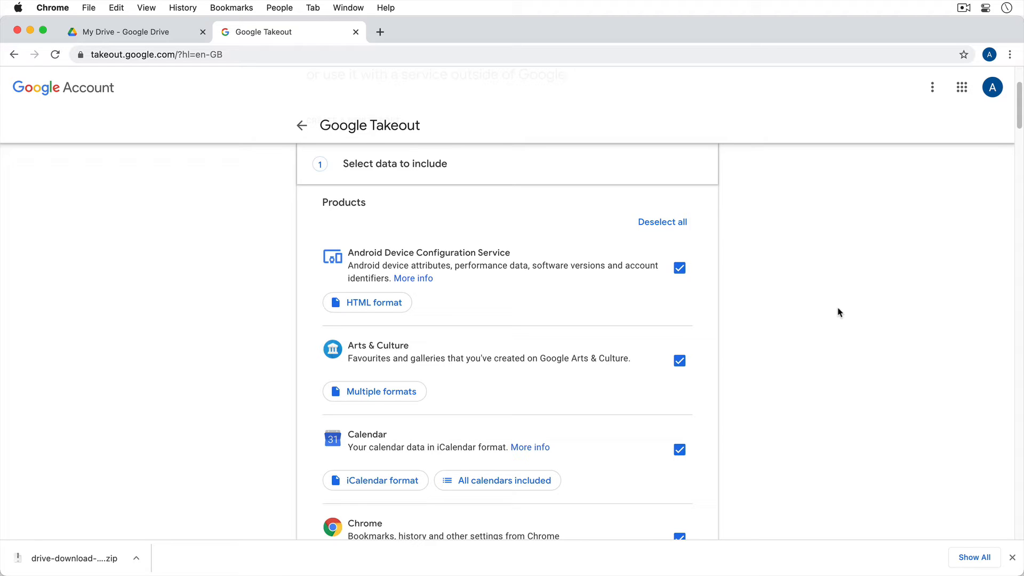
{"action": "left_click", "coordinate": [661, 222]}
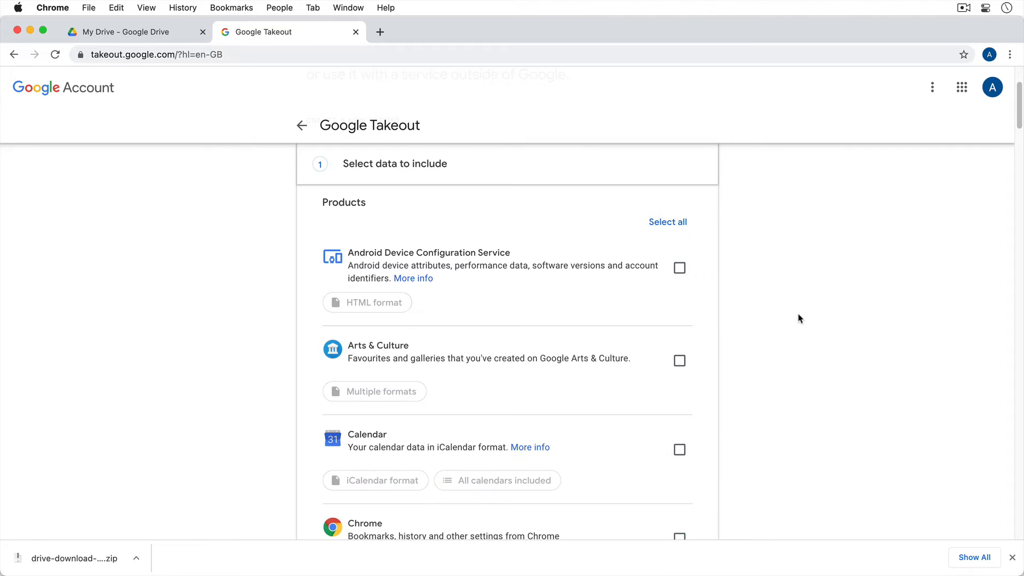
{"action": "scroll", "scroll_direction": "down", "scroll_amount": 3}
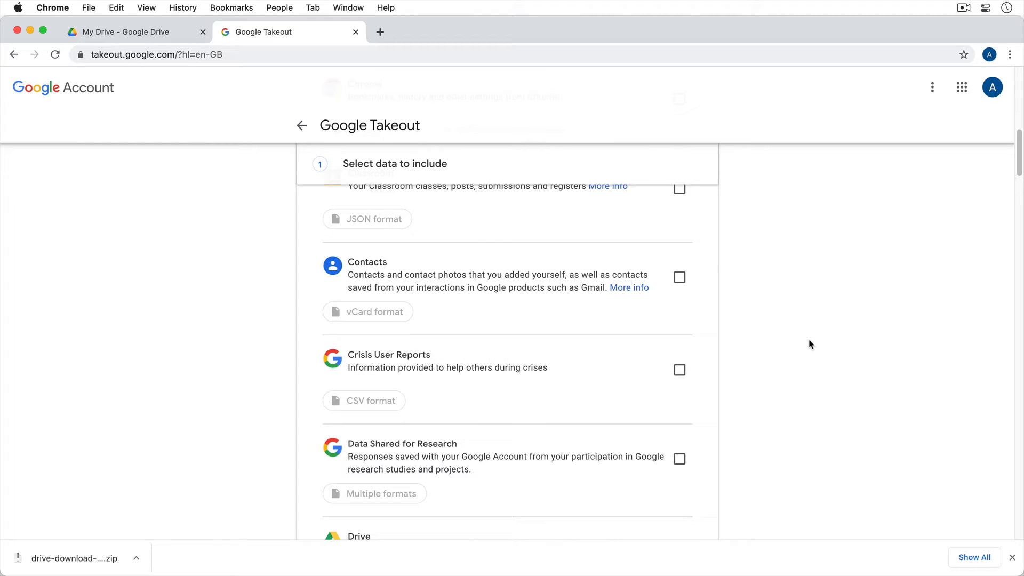
{"action": "scroll", "scroll_direction": "down", "scroll_amount": 3}
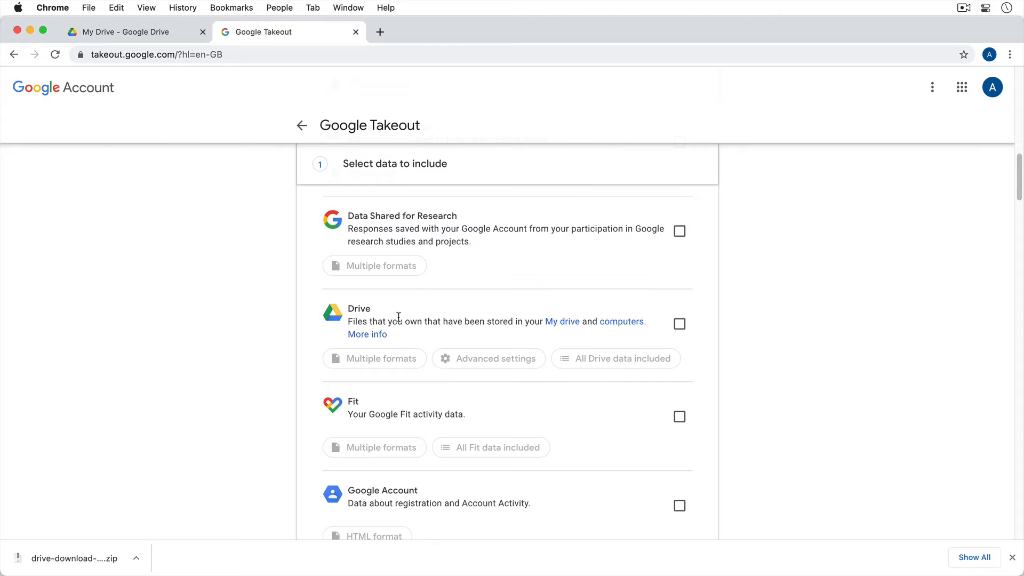
- Tick Drive as the only product and confirm its default formats, DOCX and four others
{"action": "left_click", "coordinate": [679, 324]}
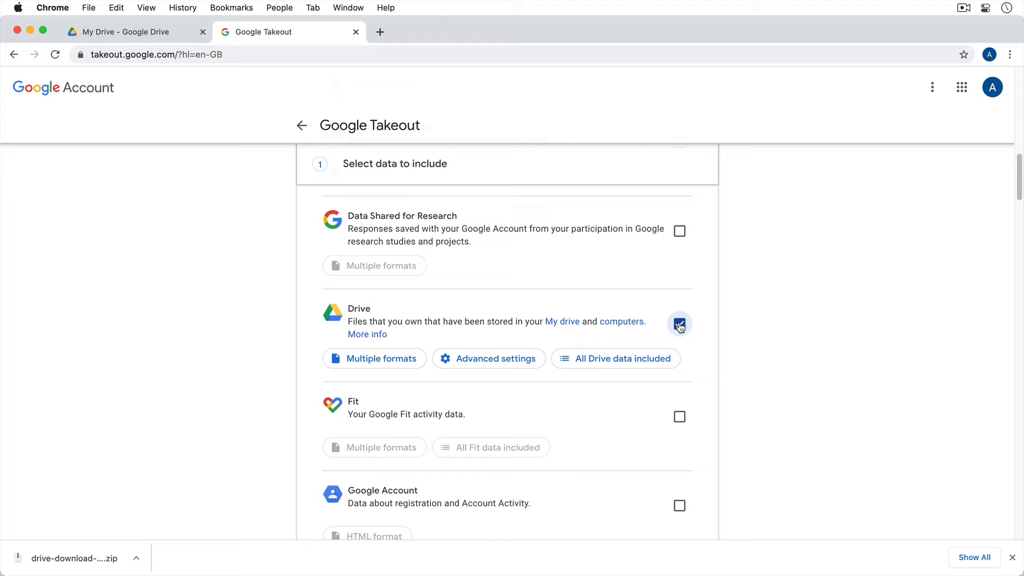
{"action": "left_click", "coordinate": [679, 325]}
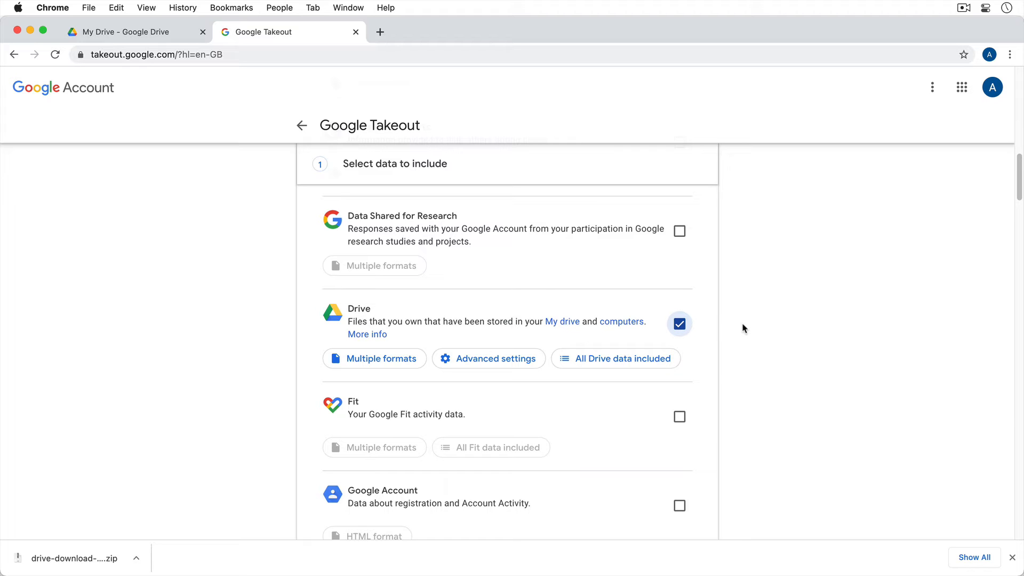
{"action": "mouse_move", "coordinate": [400, 358]}
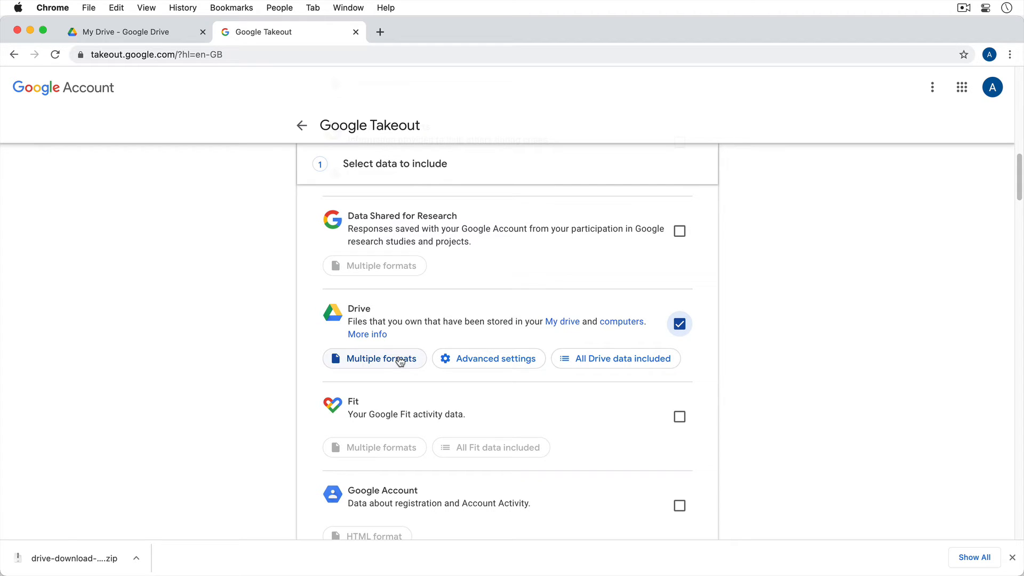
{"action": "left_click", "coordinate": [374, 358]}
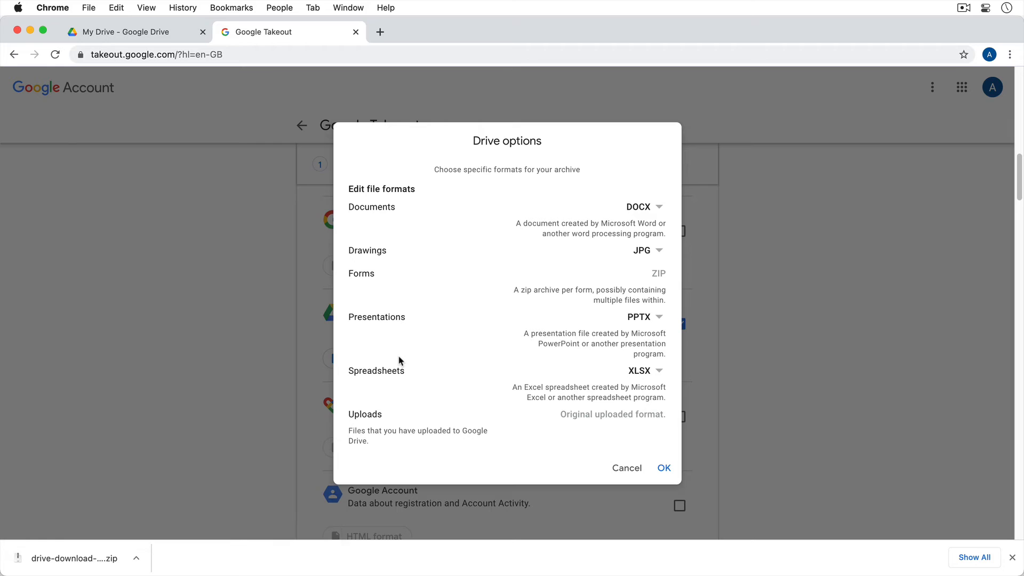
{"action": "mouse_move", "coordinate": [382, 221]}
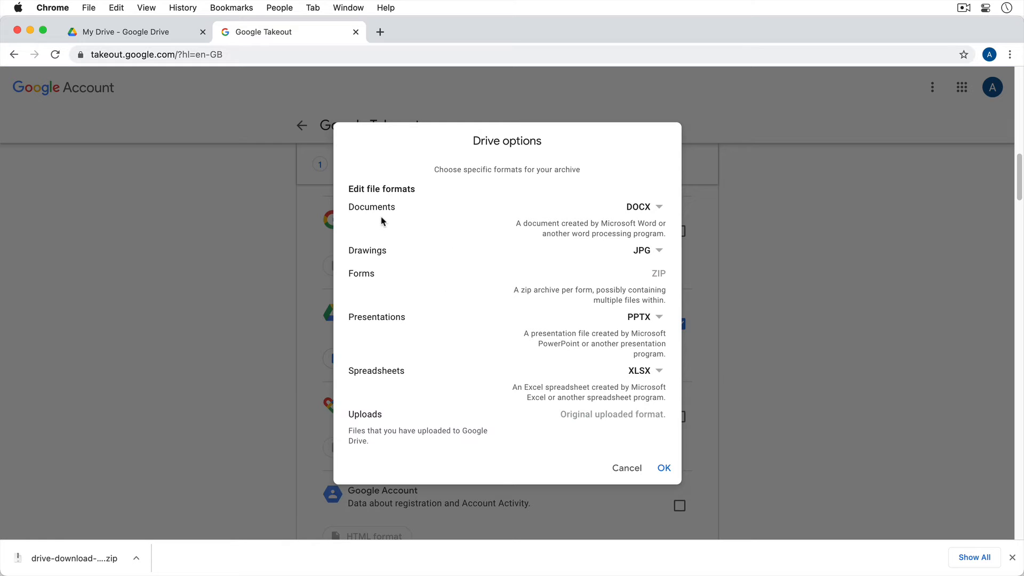
{"action": "mouse_move", "coordinate": [630, 223]}
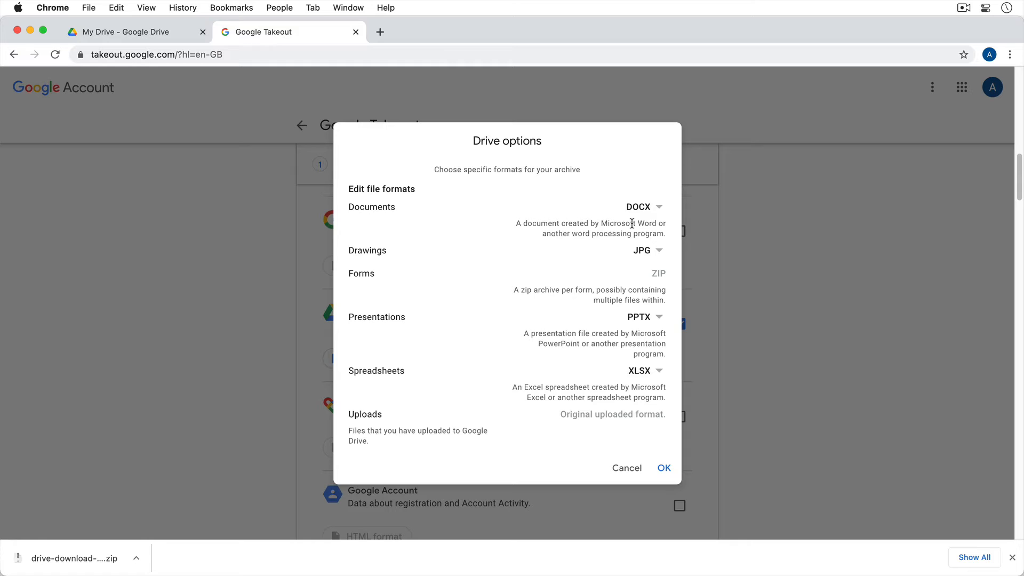
{"action": "left_click", "coordinate": [643, 206]}
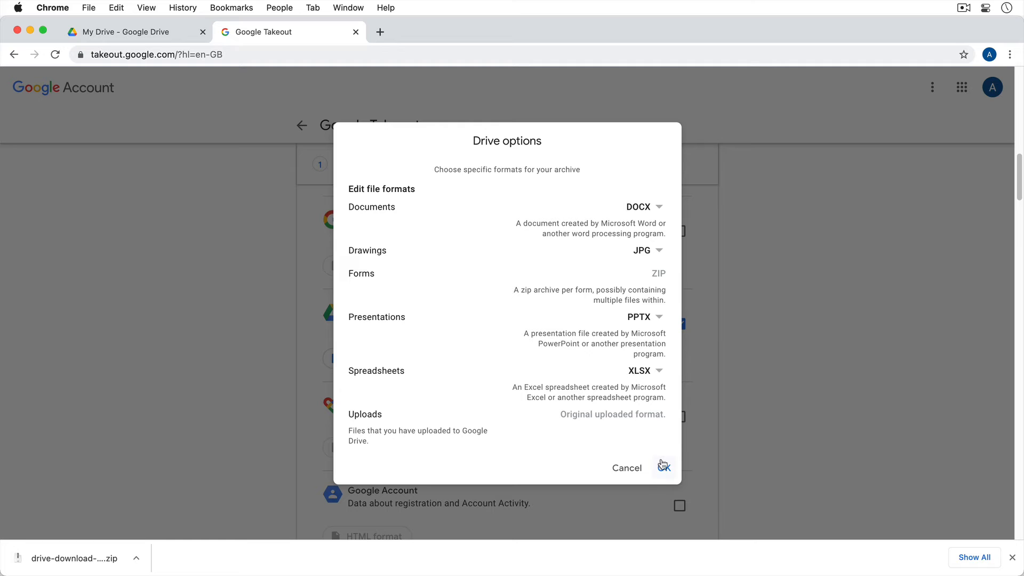
{"action": "left_click", "coordinate": [665, 468]}
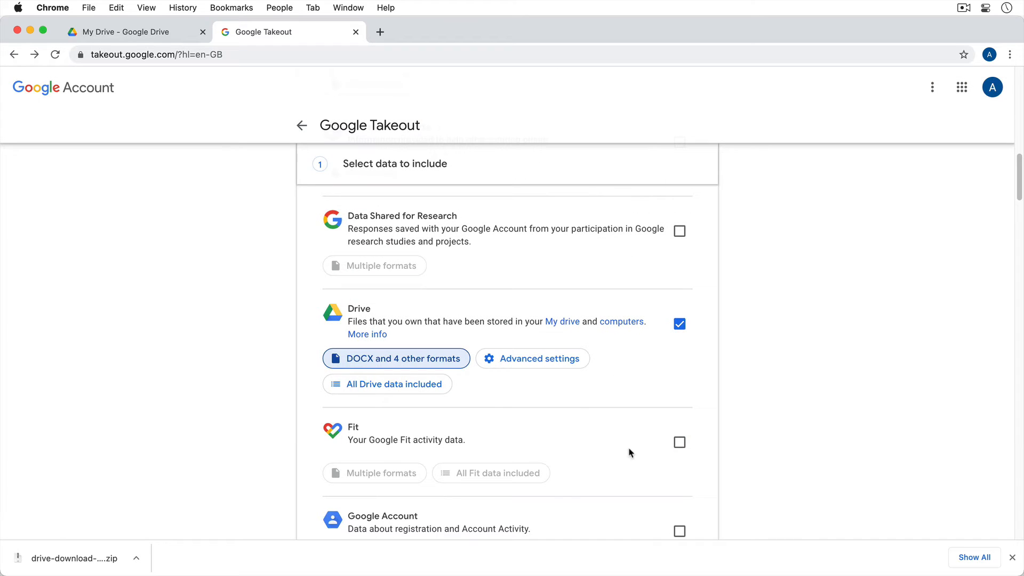
{"action": "mouse_move", "coordinate": [538, 358]}
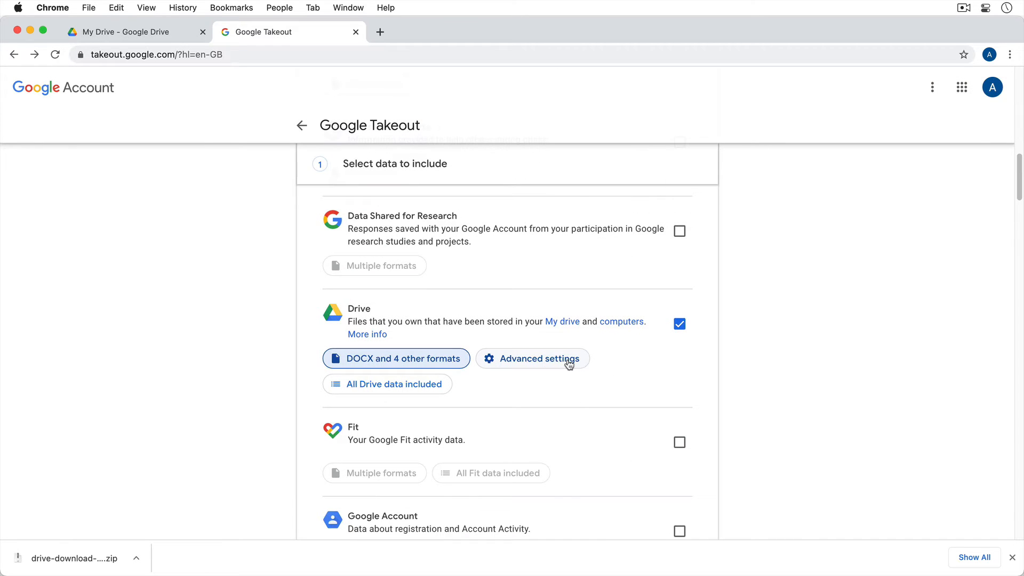
{"action": "left_click", "coordinate": [531, 359]}
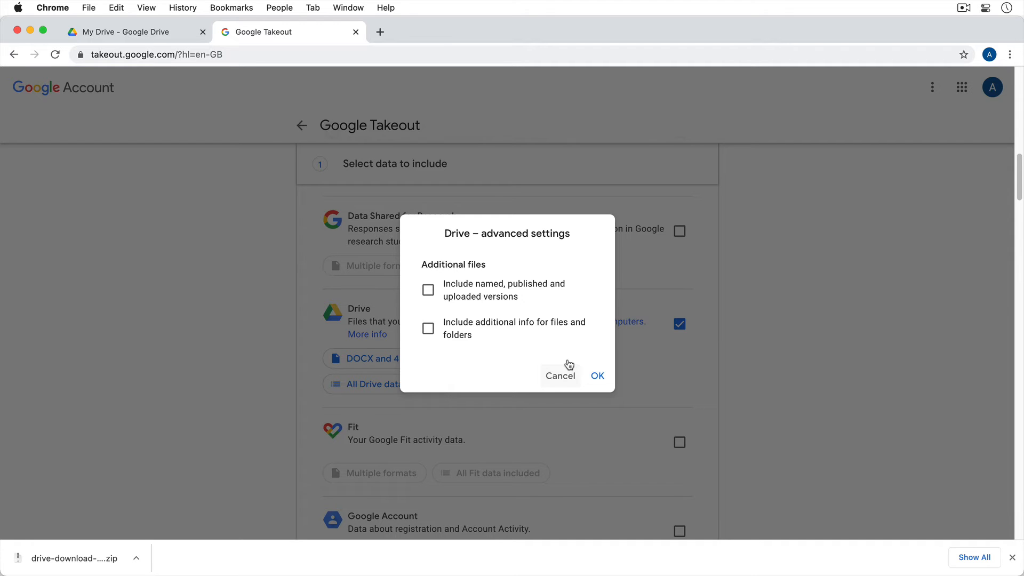
{"action": "mouse_move", "coordinate": [560, 380]}
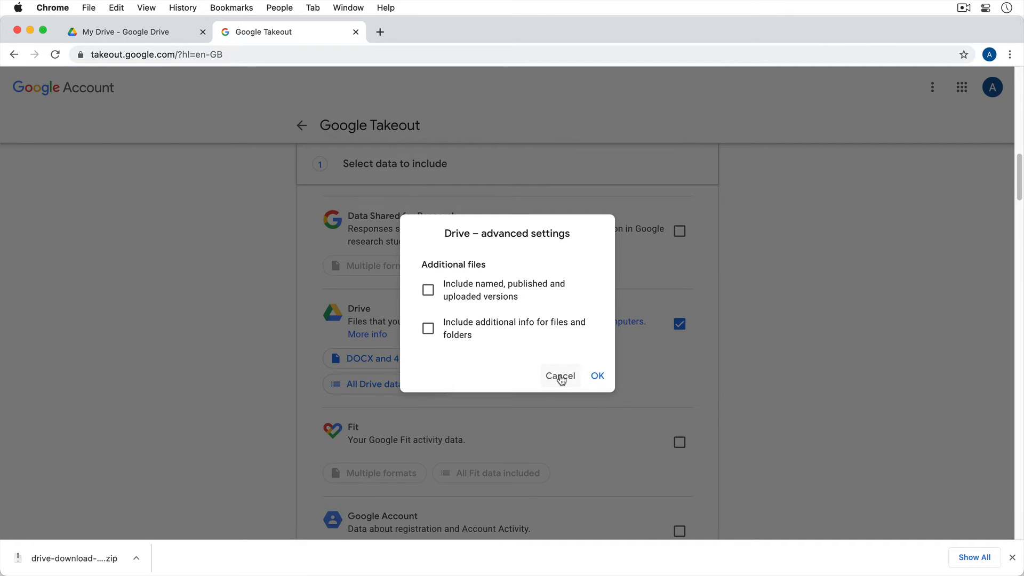
{"action": "left_click", "coordinate": [559, 376]}
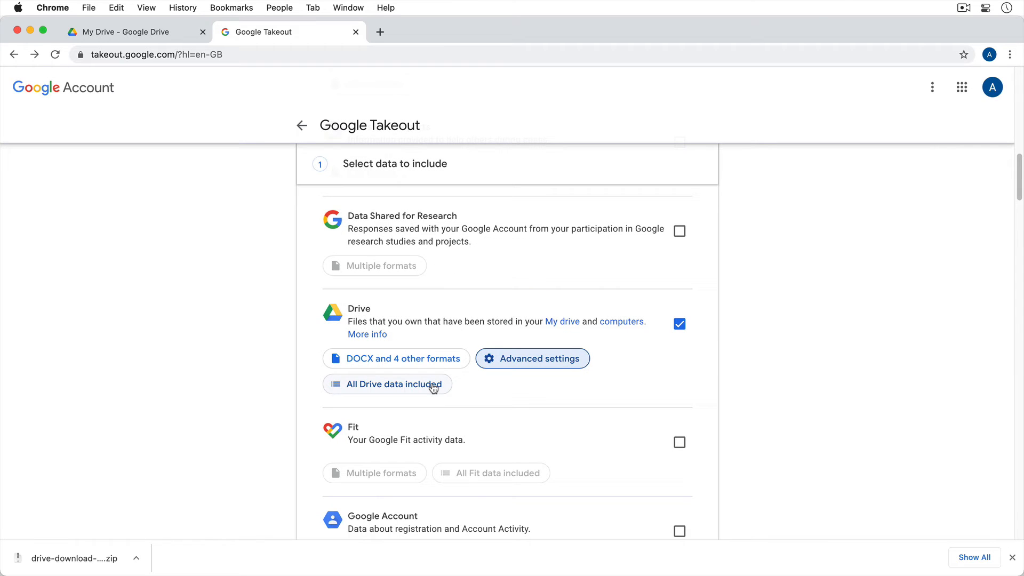
{"action": "left_click", "coordinate": [386, 384]}
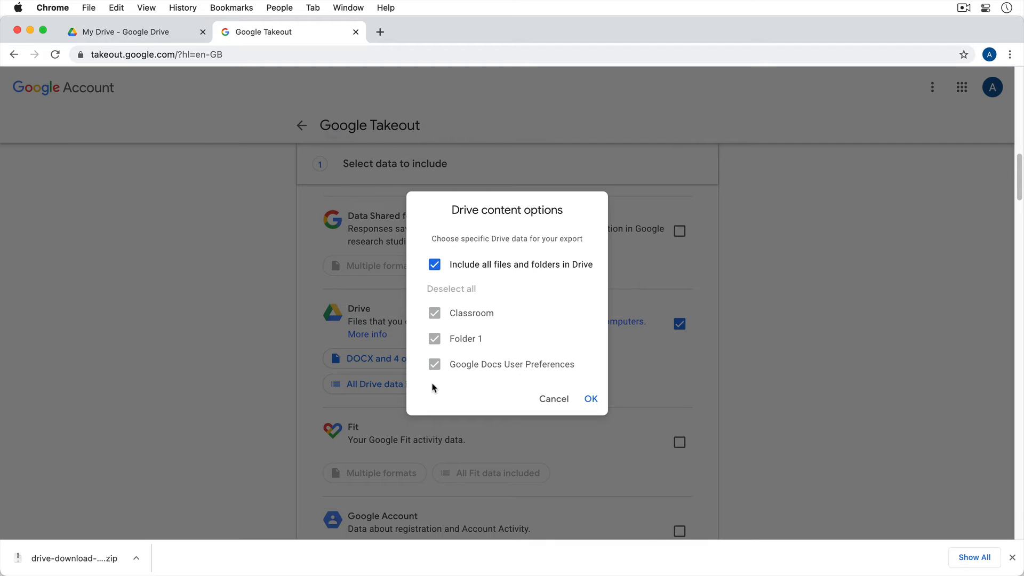
{"action": "mouse_move", "coordinate": [520, 277]}
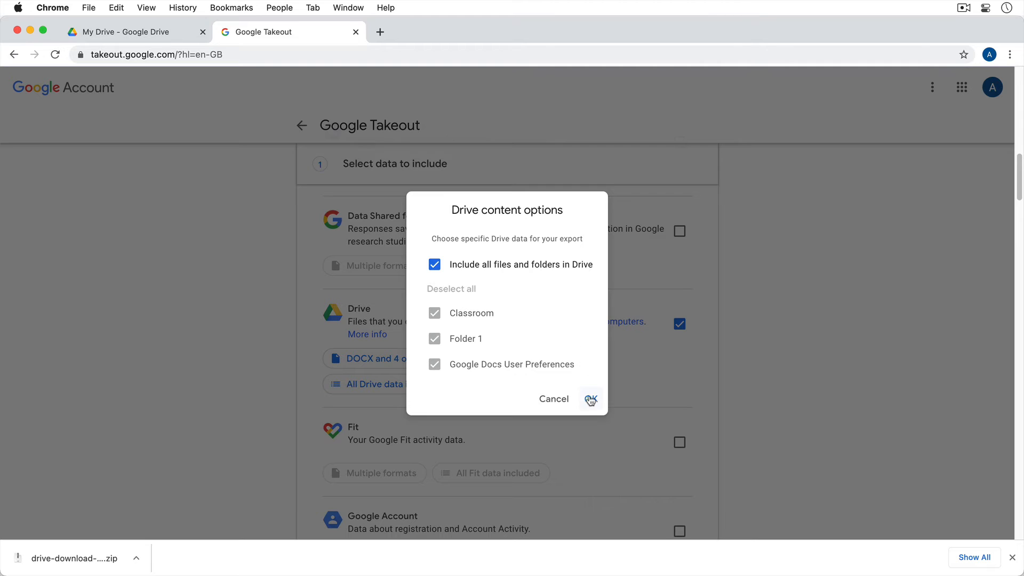
{"action": "mouse_move", "coordinate": [519, 328]}
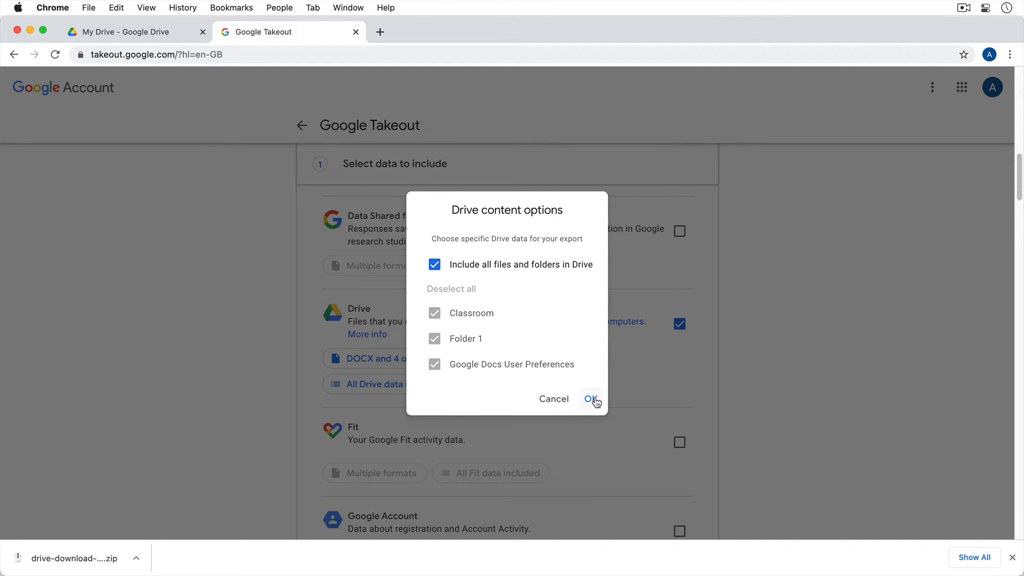
{"action": "left_click", "coordinate": [592, 399]}
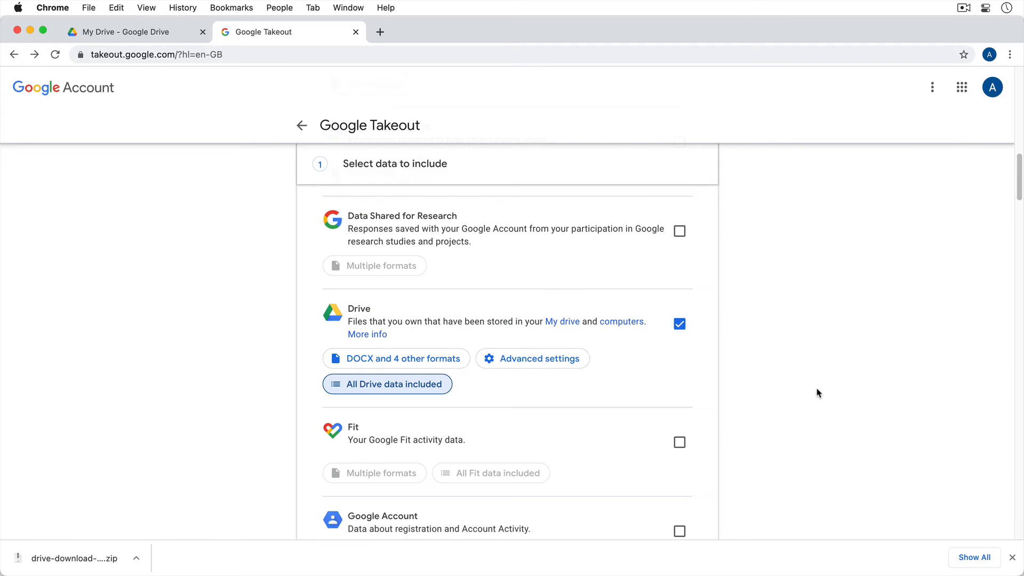
- Proceed to Next step, keeping delivery as 'Send download link via email'
{"action": "scroll", "scroll_direction": "down", "scroll_amount": 3}
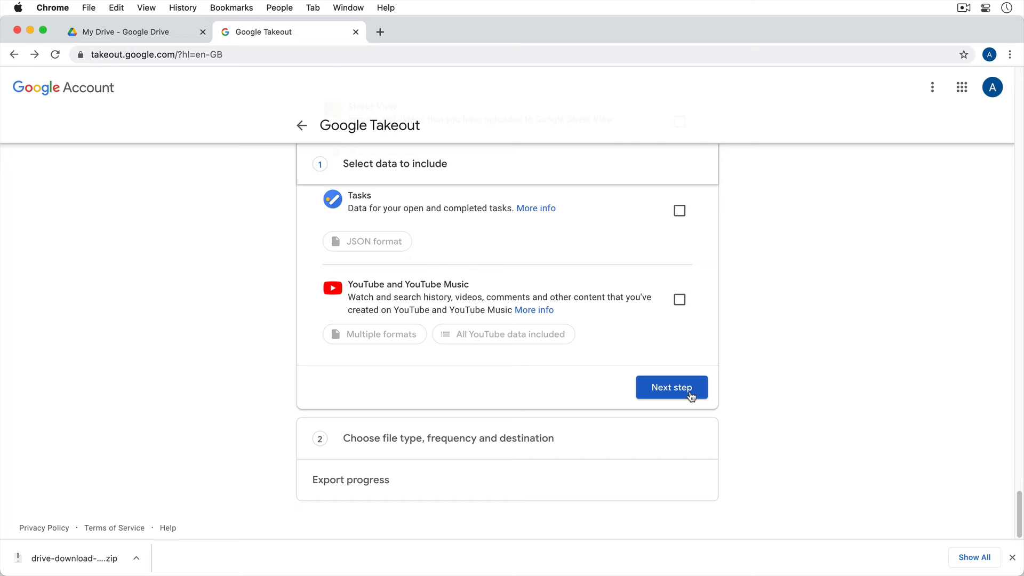
{"action": "left_click", "coordinate": [671, 386]}
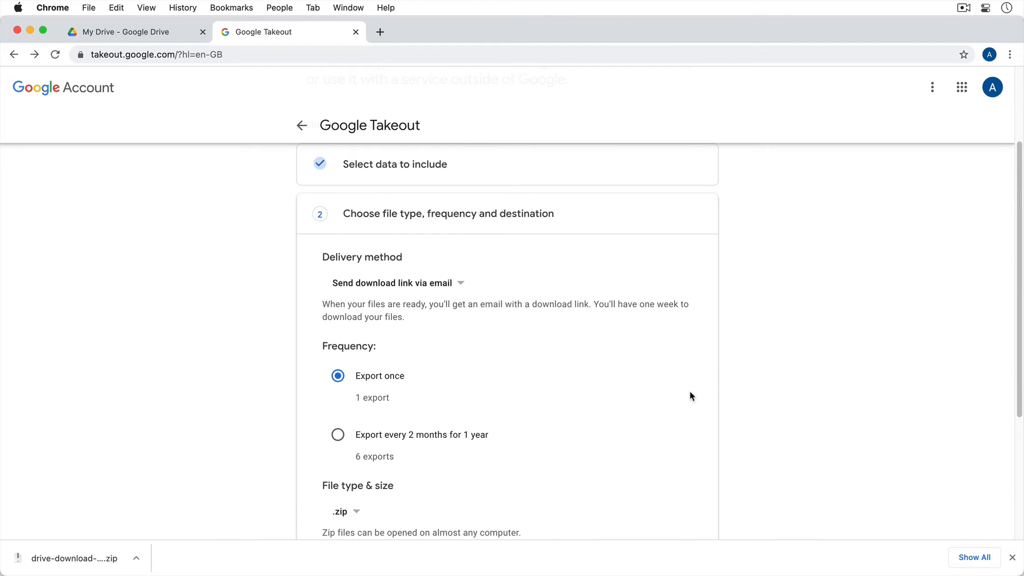
{"action": "mouse_move", "coordinate": [455, 347]}
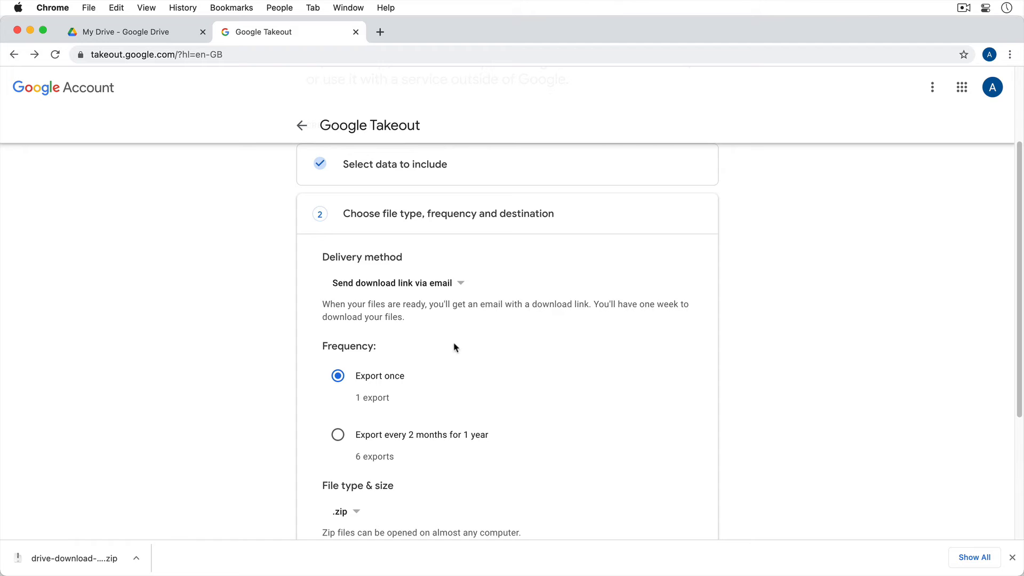
{"action": "mouse_move", "coordinate": [418, 382]}
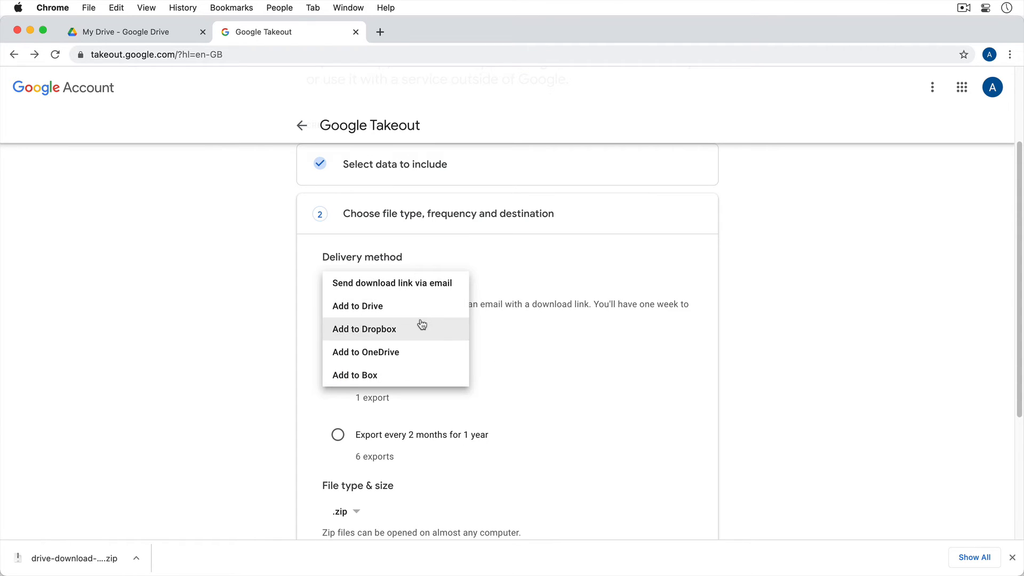
{"action": "mouse_move", "coordinate": [417, 371]}
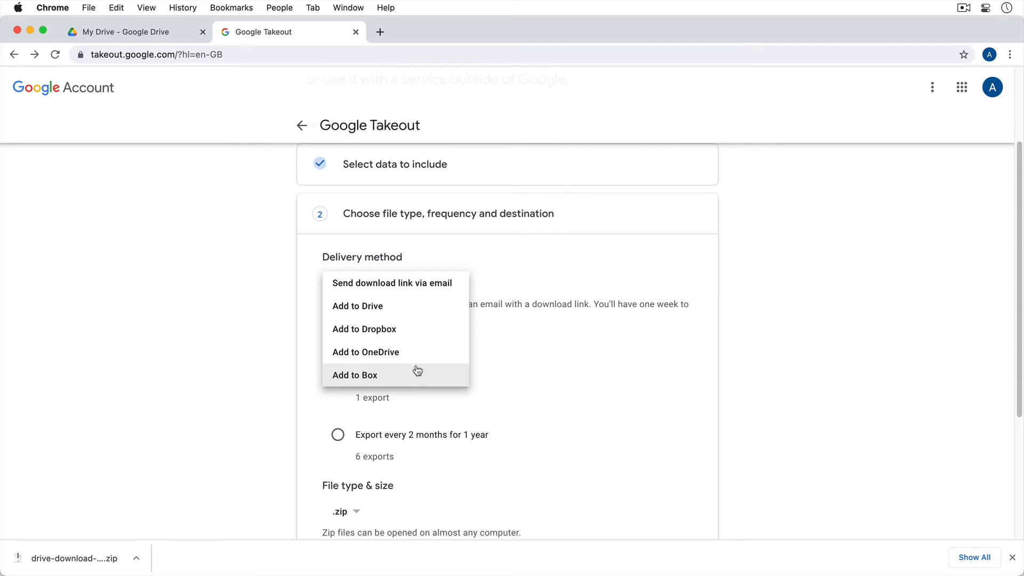
{"action": "mouse_move", "coordinate": [422, 306]}
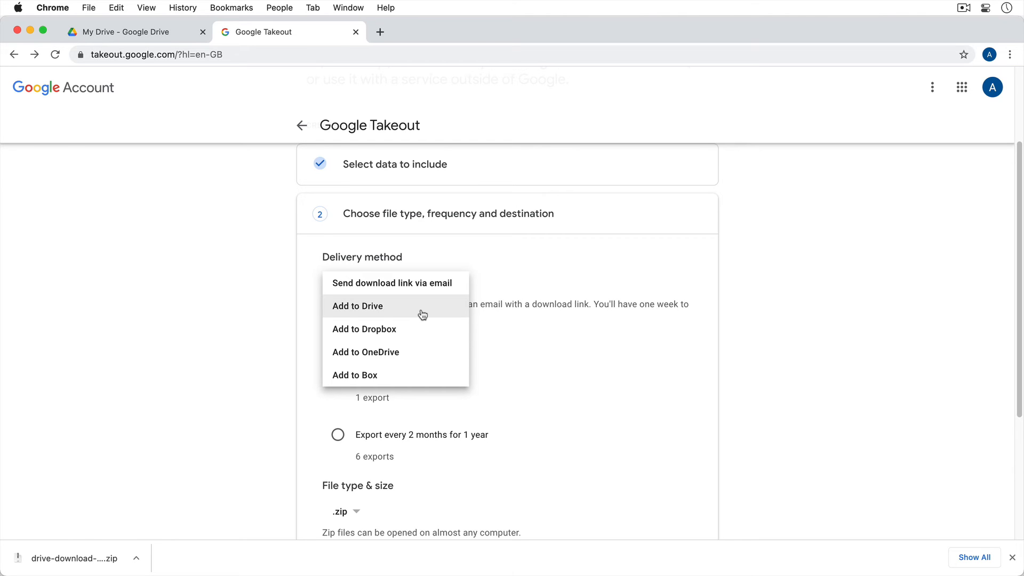
{"action": "left_click", "coordinate": [393, 283]}
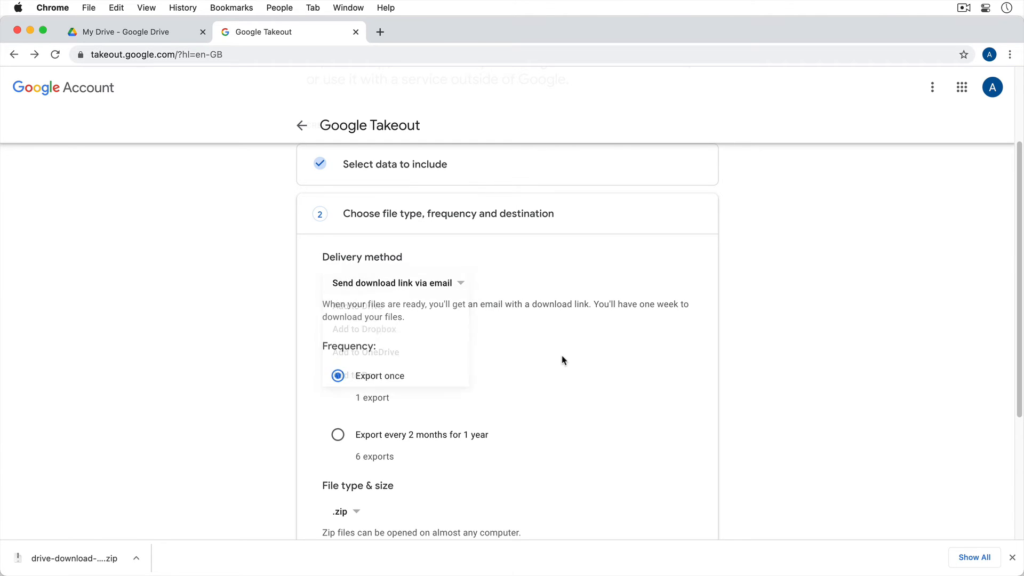
- Create the export as a one-time .zip split into 2 GB files
{"action": "scroll", "scroll_direction": "down", "scroll_amount": 3}
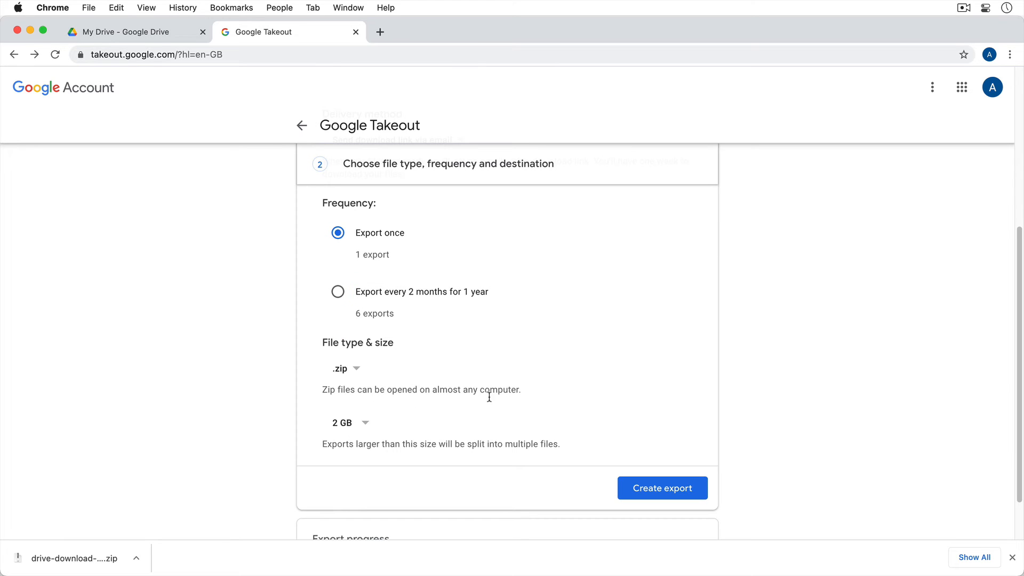
{"action": "mouse_move", "coordinate": [381, 399]}
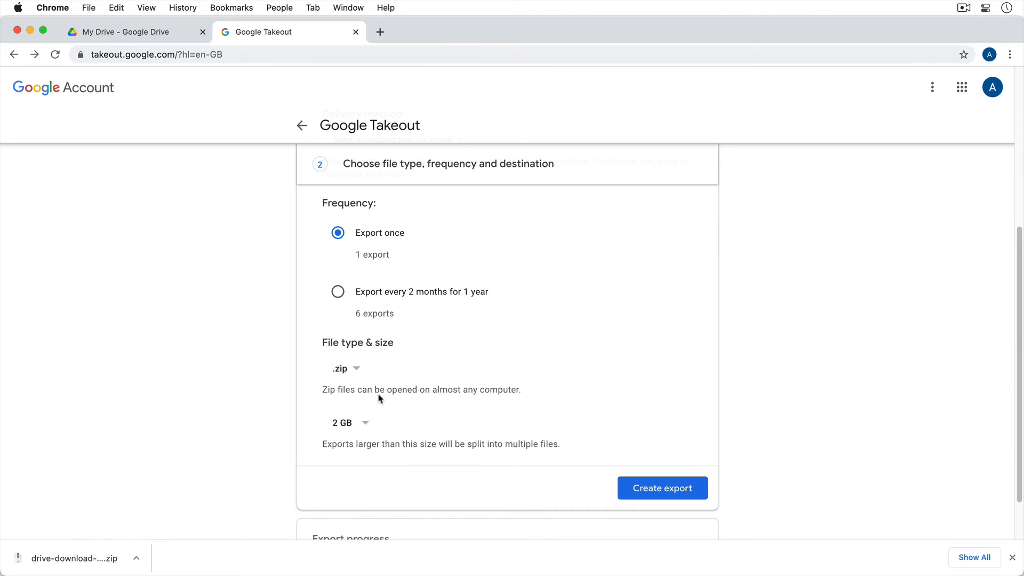
{"action": "mouse_move", "coordinate": [382, 426]}
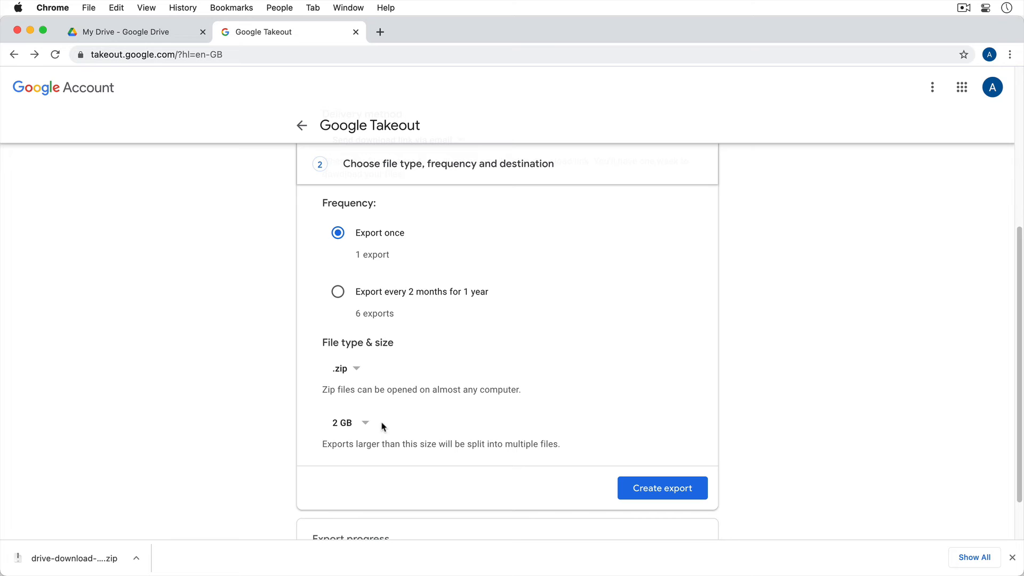
{"action": "left_click", "coordinate": [351, 422]}
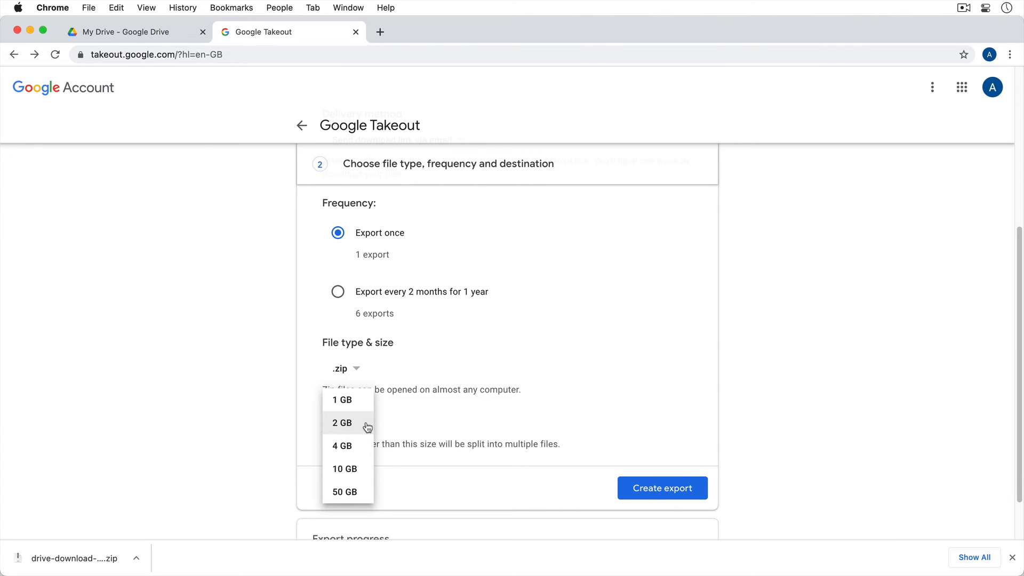
{"action": "mouse_move", "coordinate": [402, 421]}
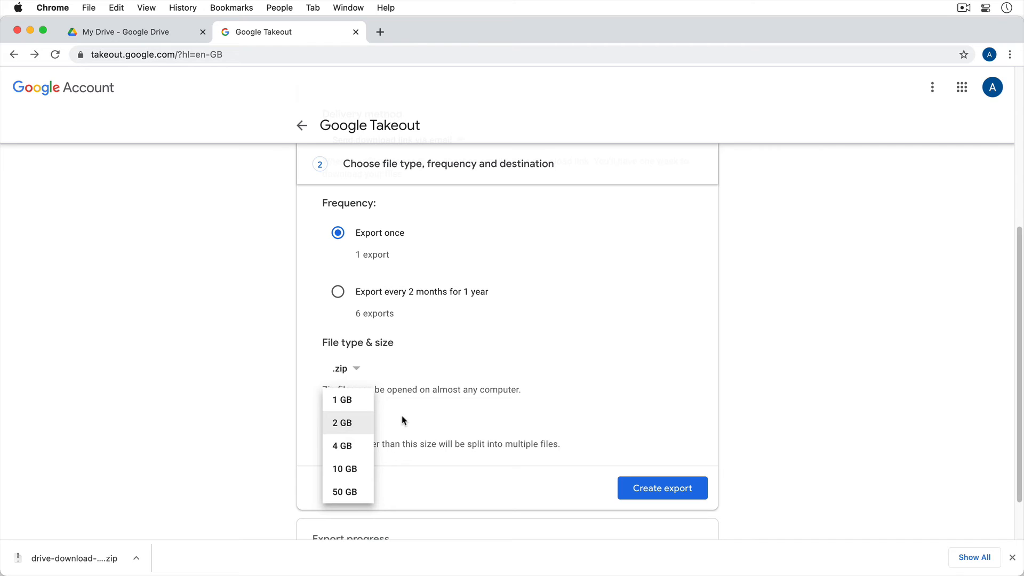
{"action": "left_click", "coordinate": [341, 422]}
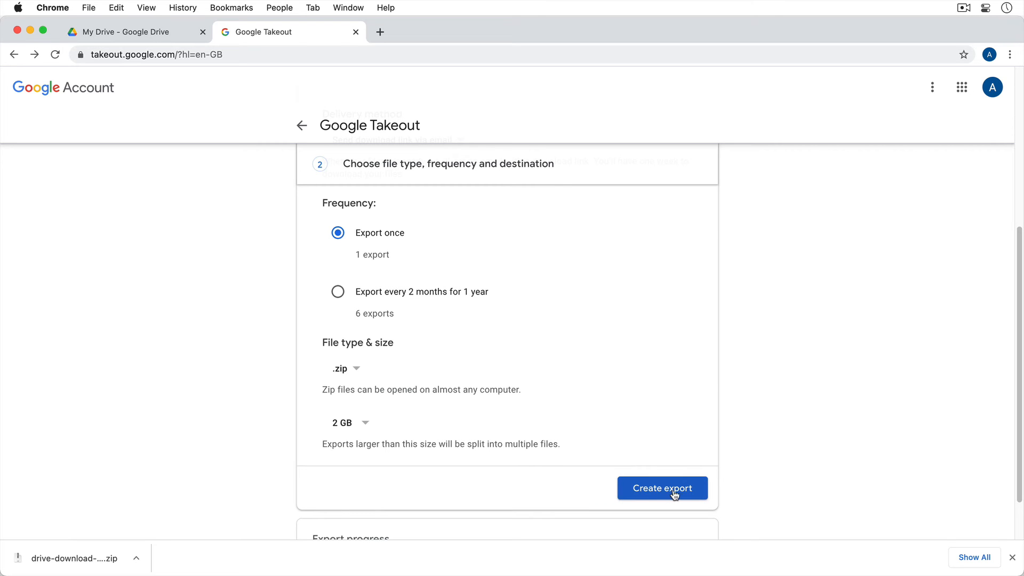
{"action": "left_click", "coordinate": [661, 487]}
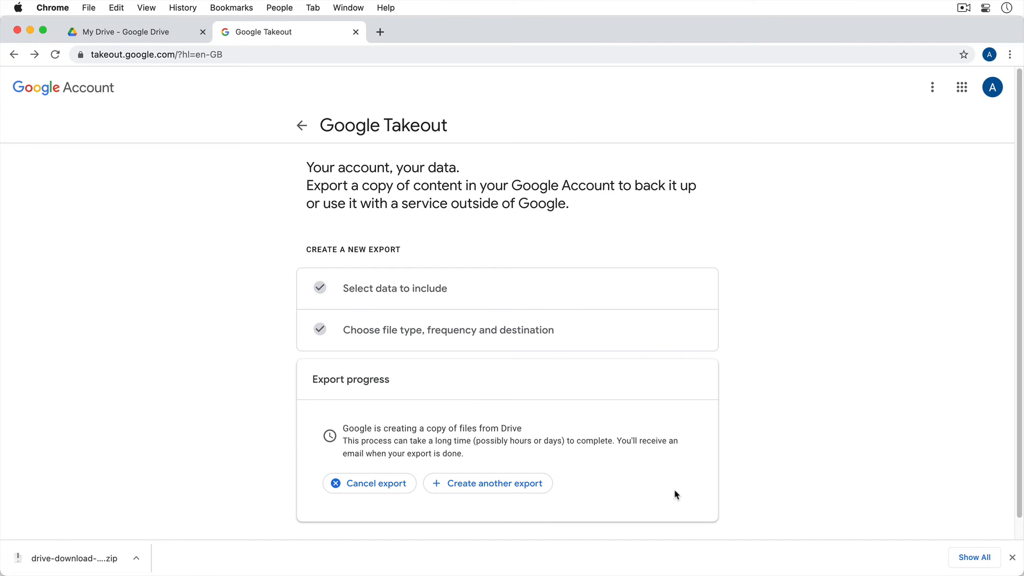
- From Manage your exports, download the 1.7 MB Drive takeout zip and open it
{"action": "left_click", "coordinate": [487, 483]}
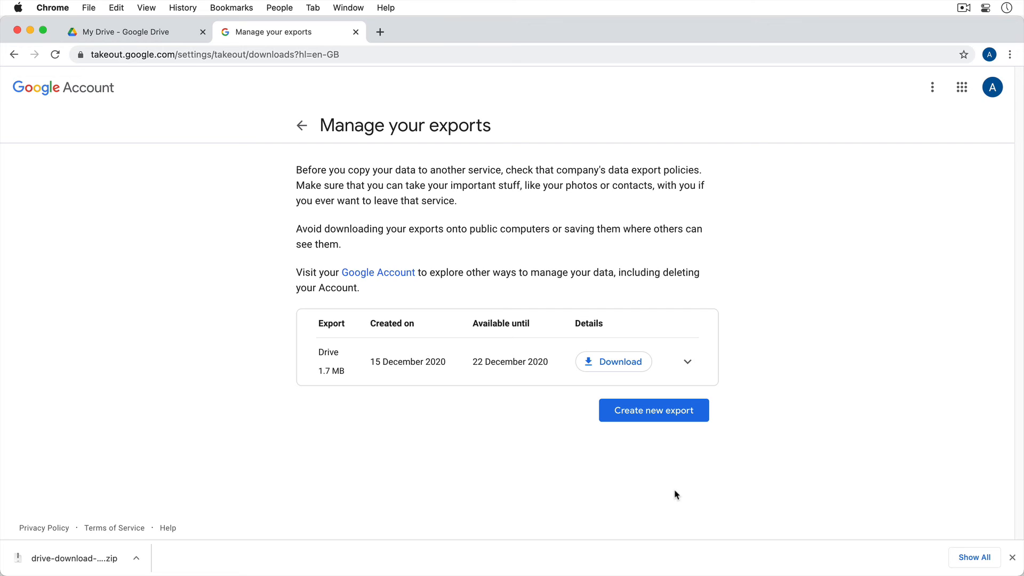
{"action": "mouse_move", "coordinate": [632, 389]}
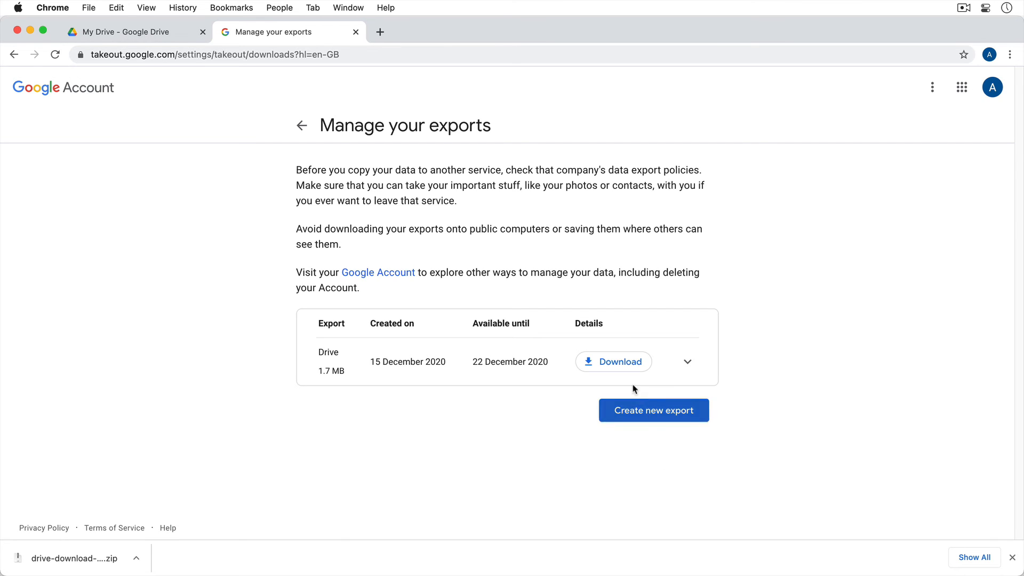
{"action": "left_click", "coordinate": [613, 361]}
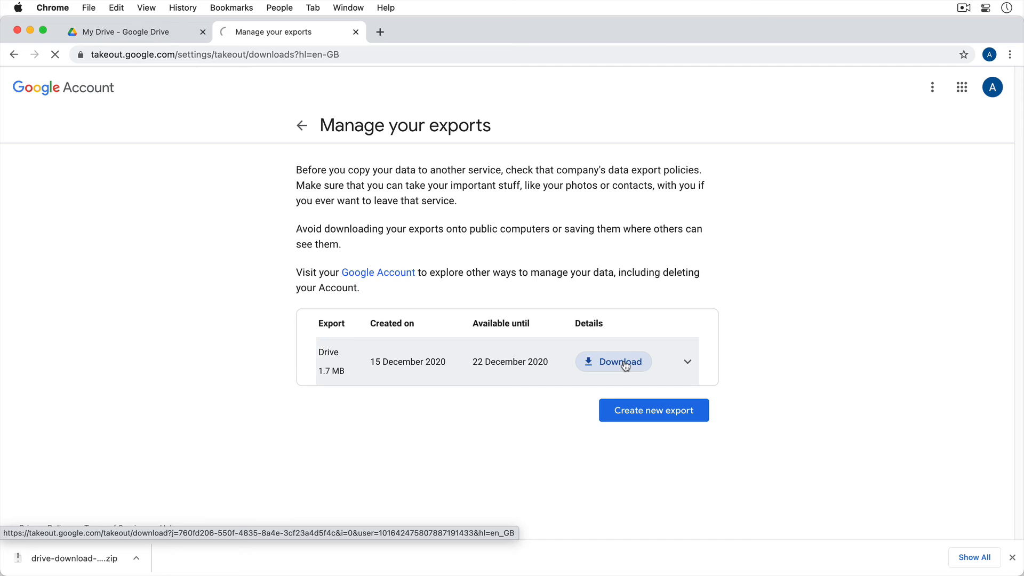
{"action": "left_click", "coordinate": [612, 362]}
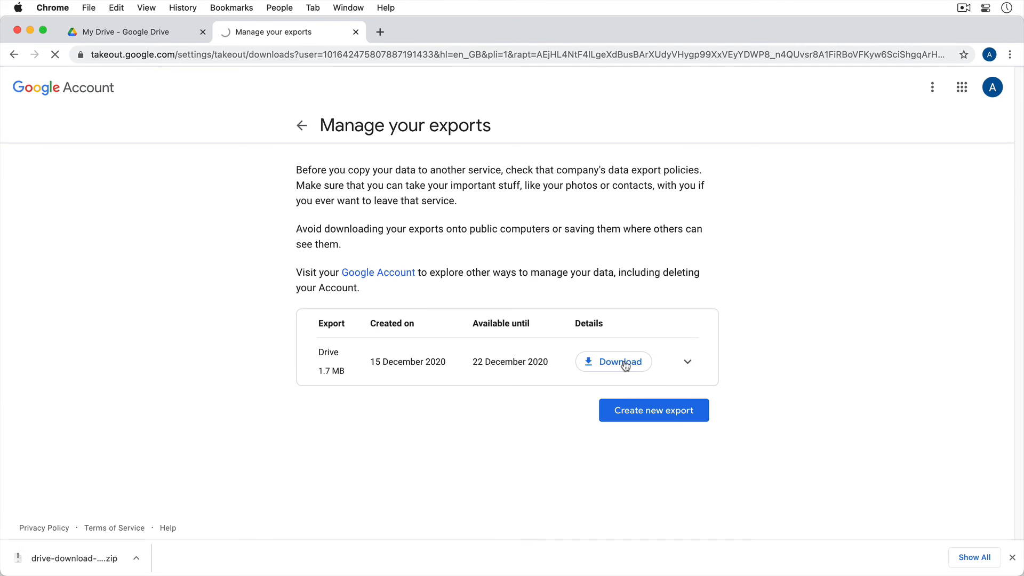
{"action": "left_click", "coordinate": [612, 362]}
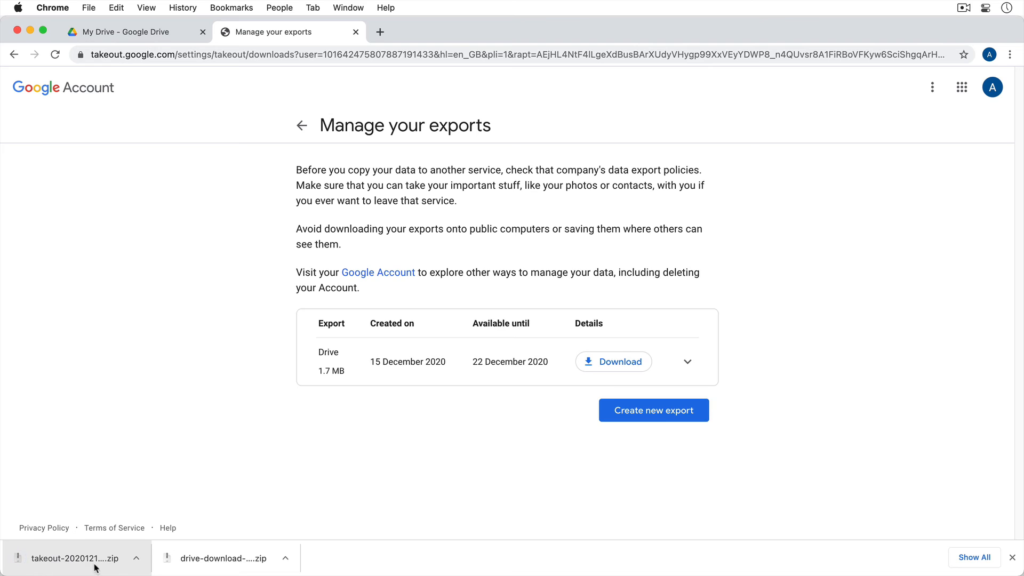
{"action": "left_click", "coordinate": [75, 558]}
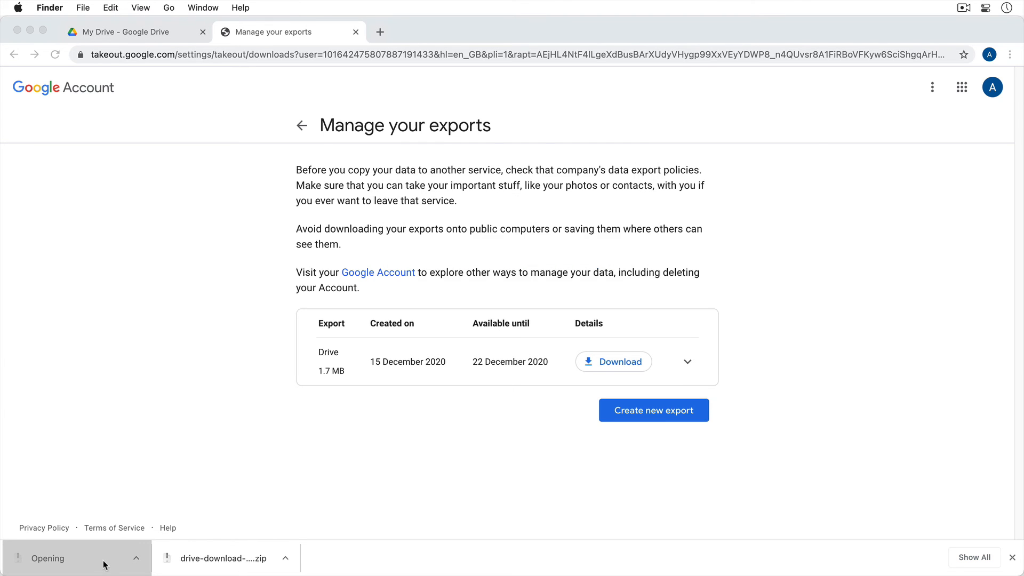
- Expand Takeout and Drive in Finder to show Classroom, Folder 1 and Getting started.pdf
{"action": "left_click", "coordinate": [47, 557]}
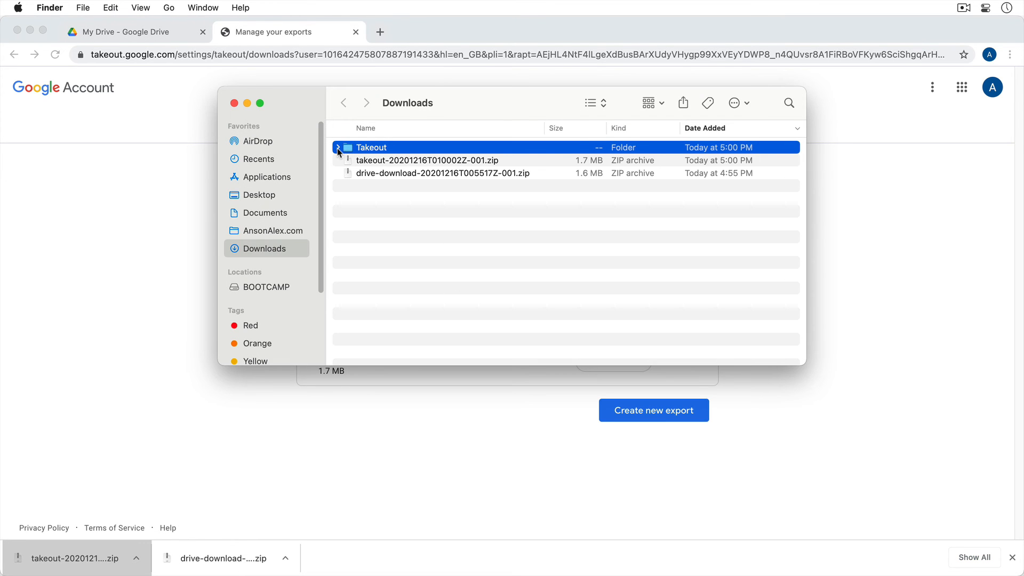
{"action": "left_click", "coordinate": [338, 148]}
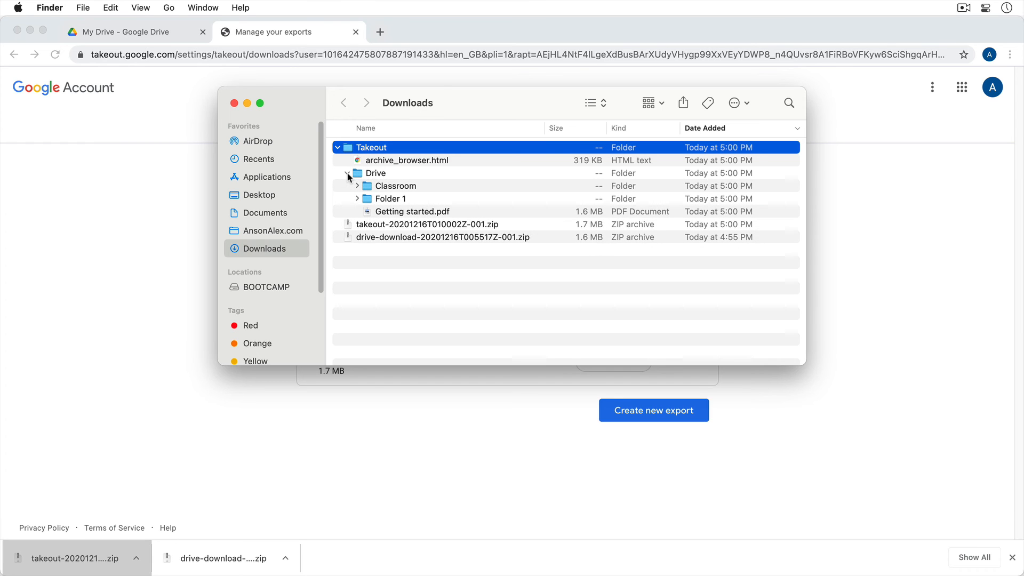
{"action": "left_click", "coordinate": [413, 211]}
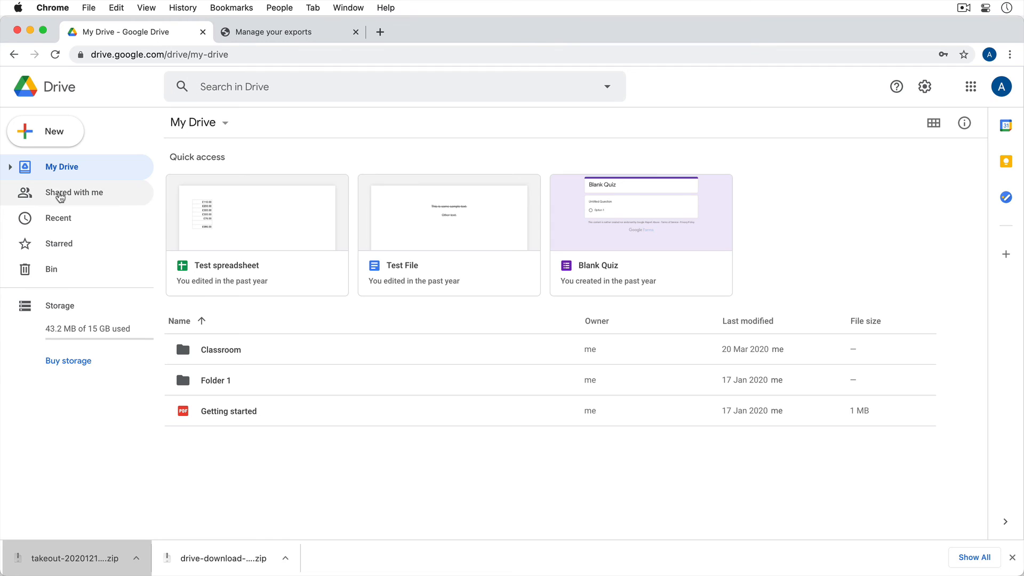
{"action": "mouse_move", "coordinate": [224, 415]}
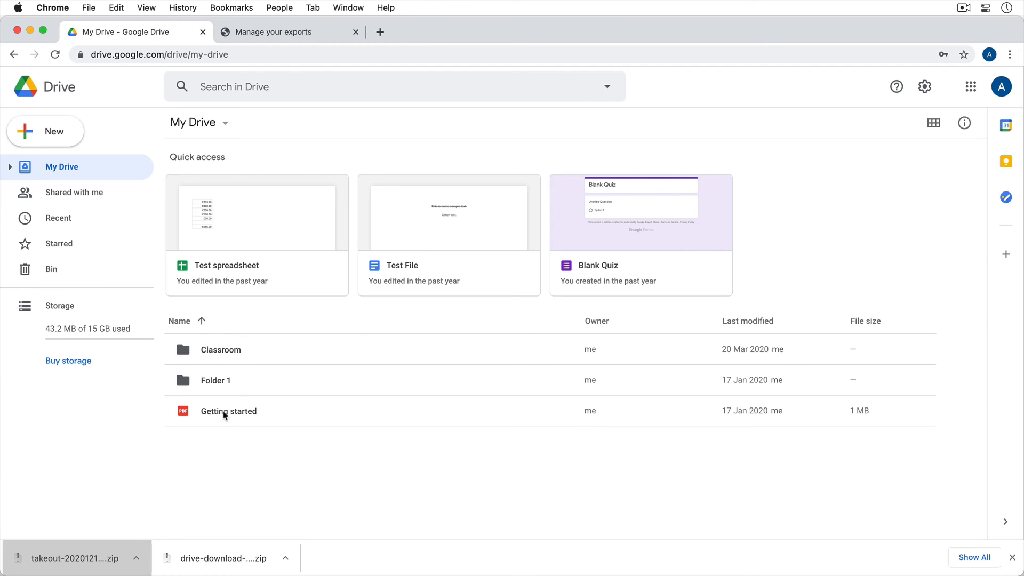
{"action": "mouse_move", "coordinate": [478, 464]}
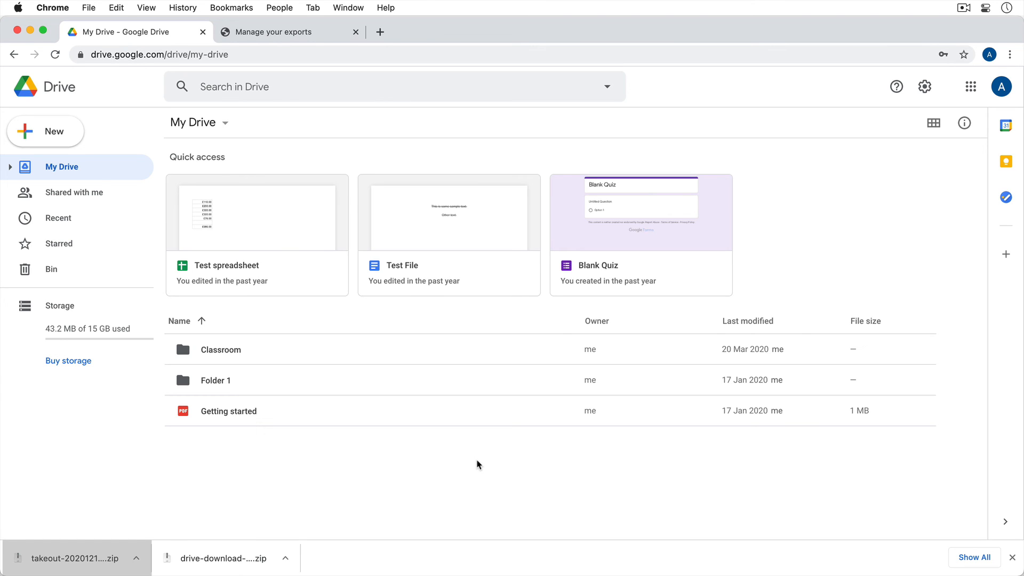
{"action": "mouse_move", "coordinate": [362, 343]}
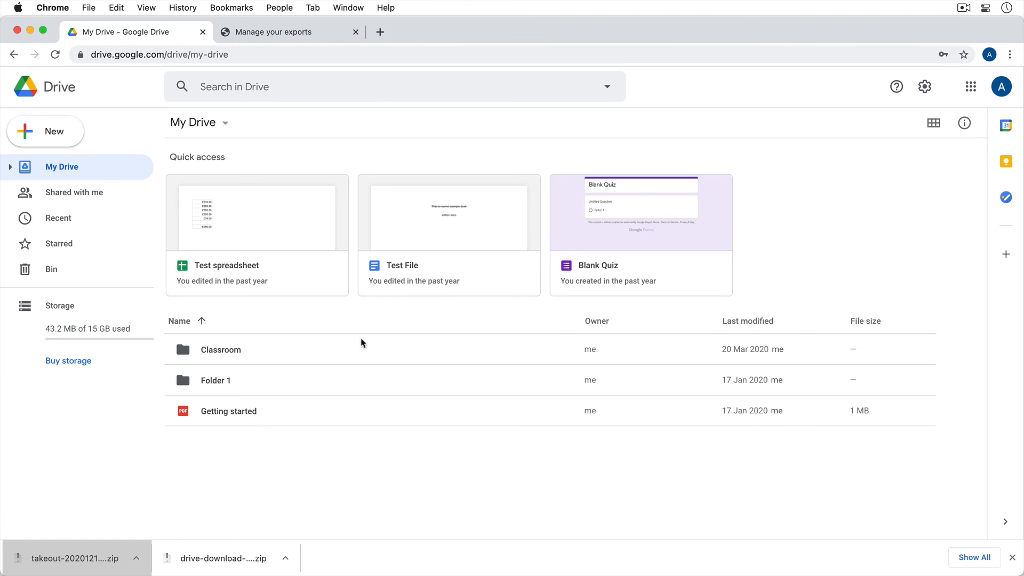
{"action": "mouse_move", "coordinate": [369, 449]}
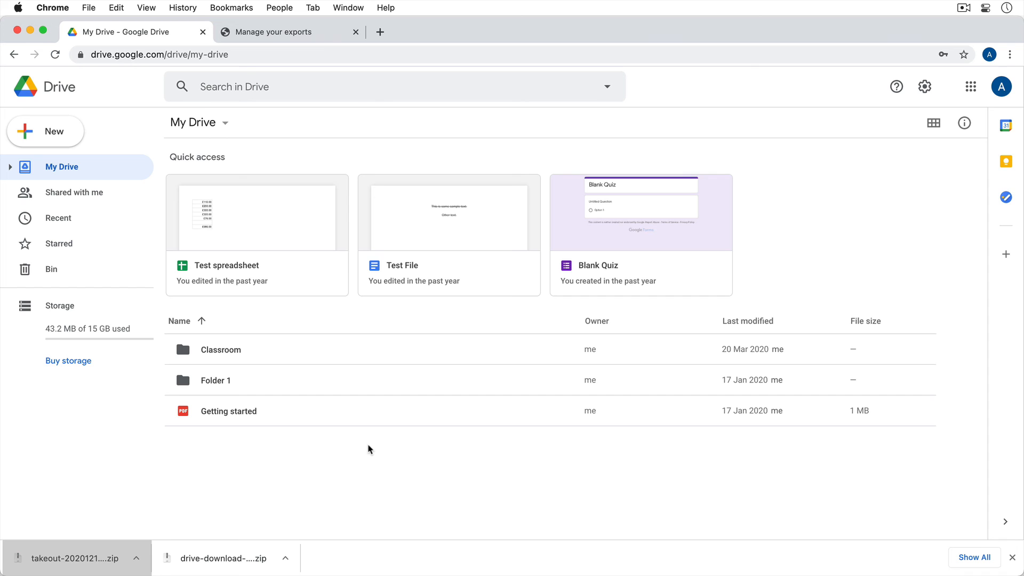
- Request a download of Folder 1, then return to the Manage your exports tab
{"action": "right_click", "coordinate": [214, 380]}
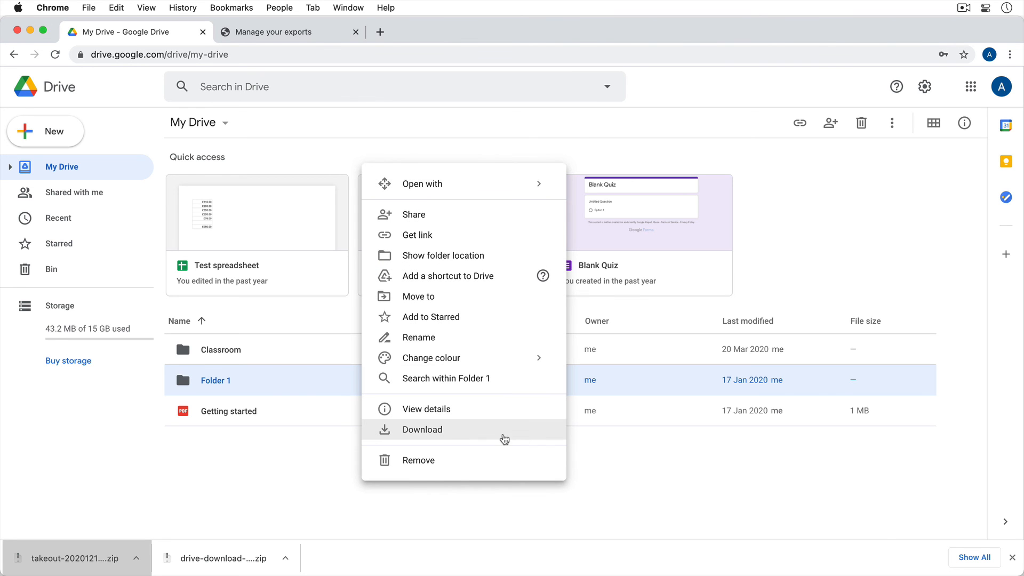
{"action": "left_click", "coordinate": [274, 31]}
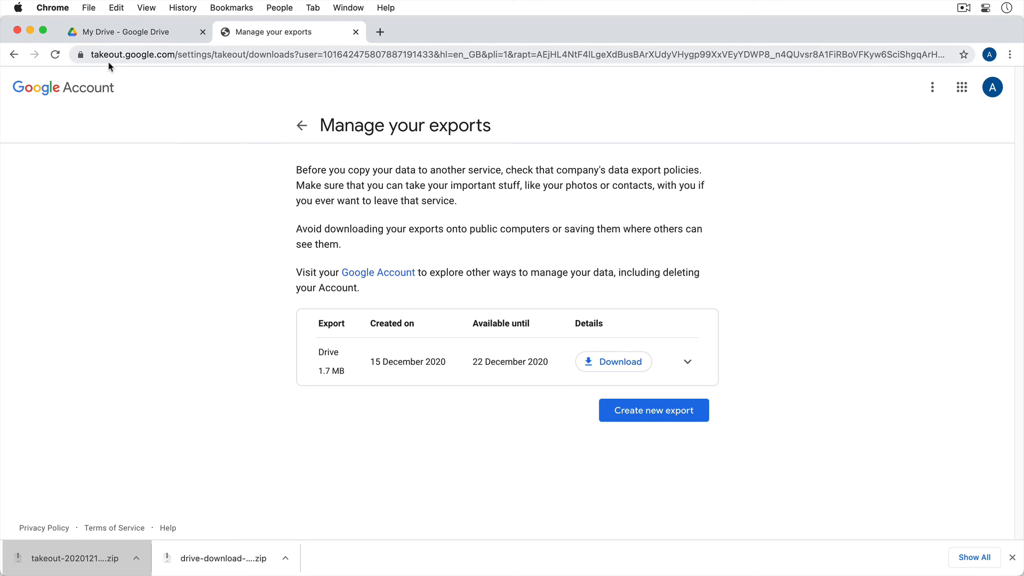
{"action": "mouse_move", "coordinate": [162, 91]}
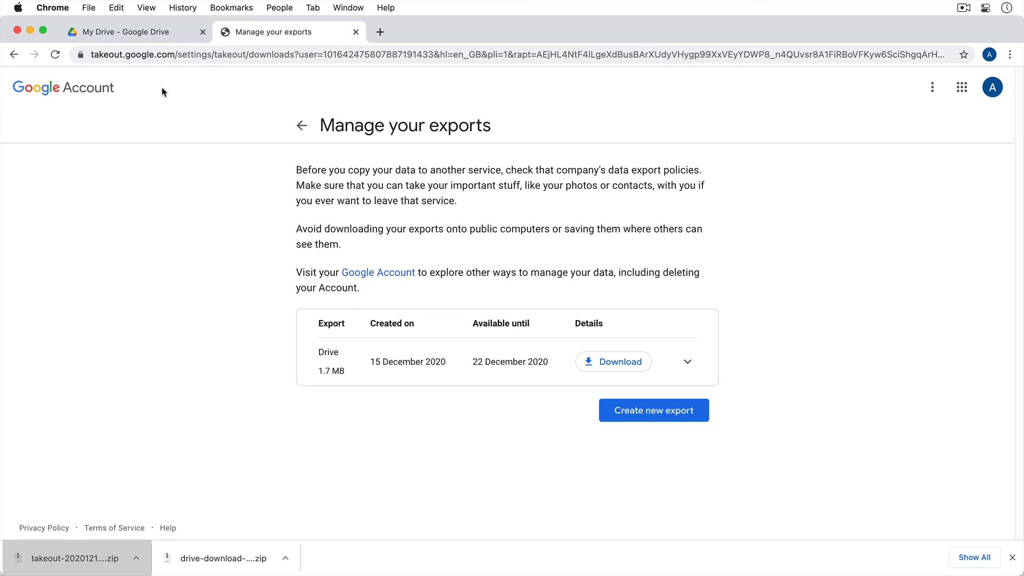
{"action": "mouse_move", "coordinate": [95, 66]}
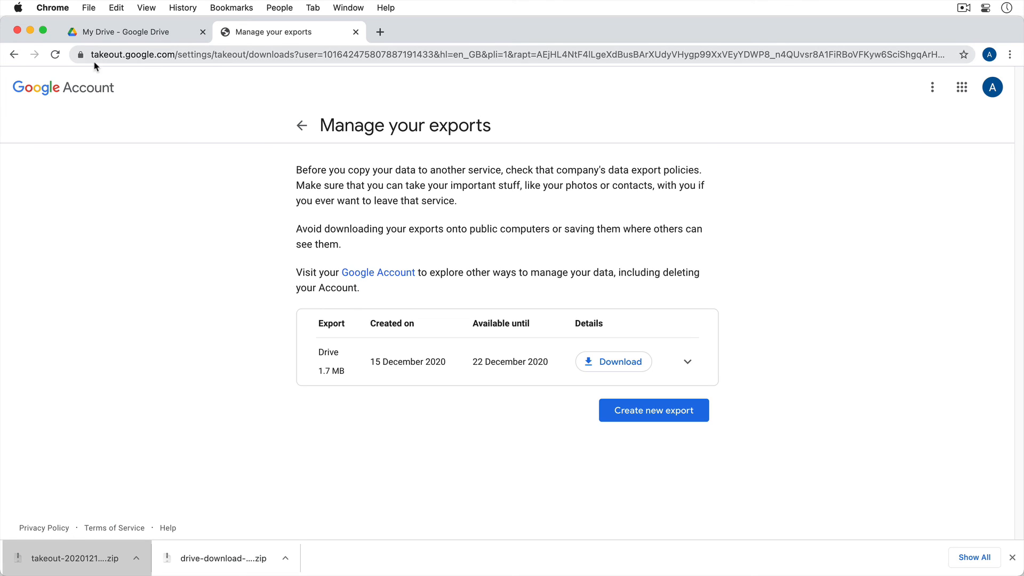
{"action": "mouse_move", "coordinate": [238, 237]}
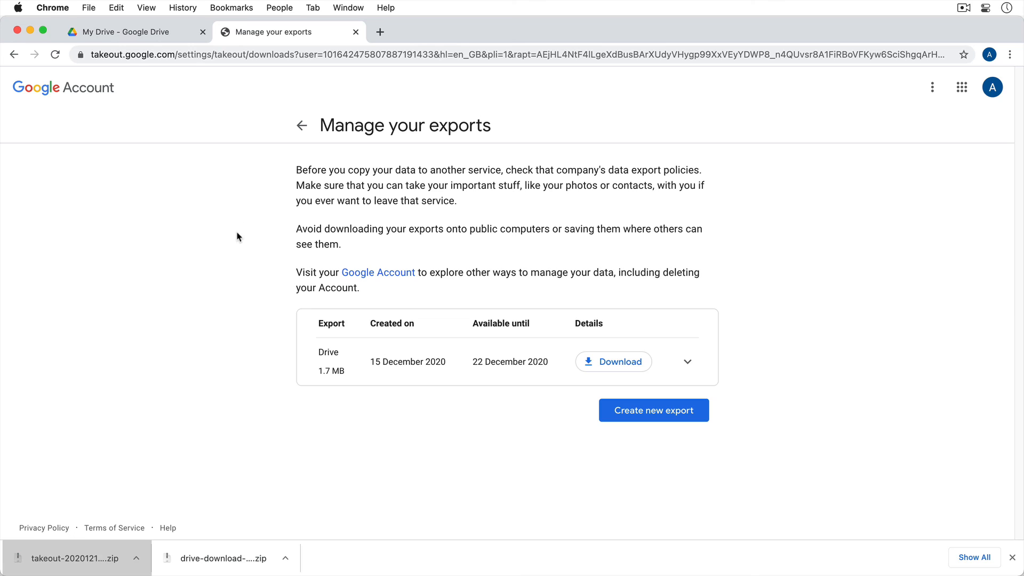